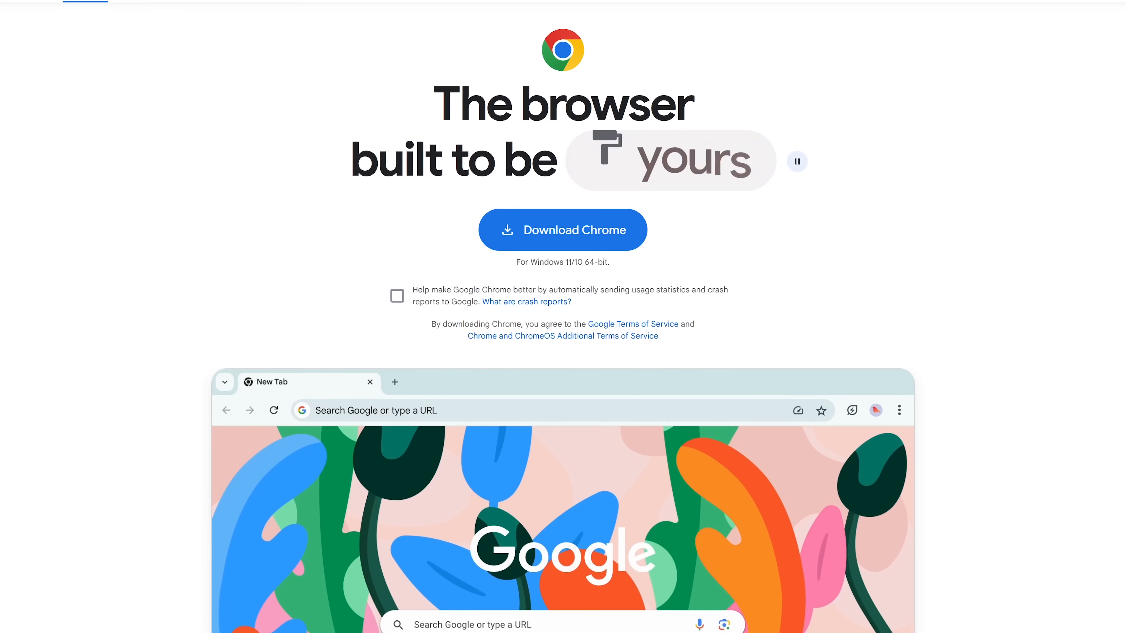
Scroll the Chrome homepage past sync and dark mode to the 'Access AI superpowers while you browse' section
{"action": "scroll", "scroll_direction": "down", "scroll_amount": 3}
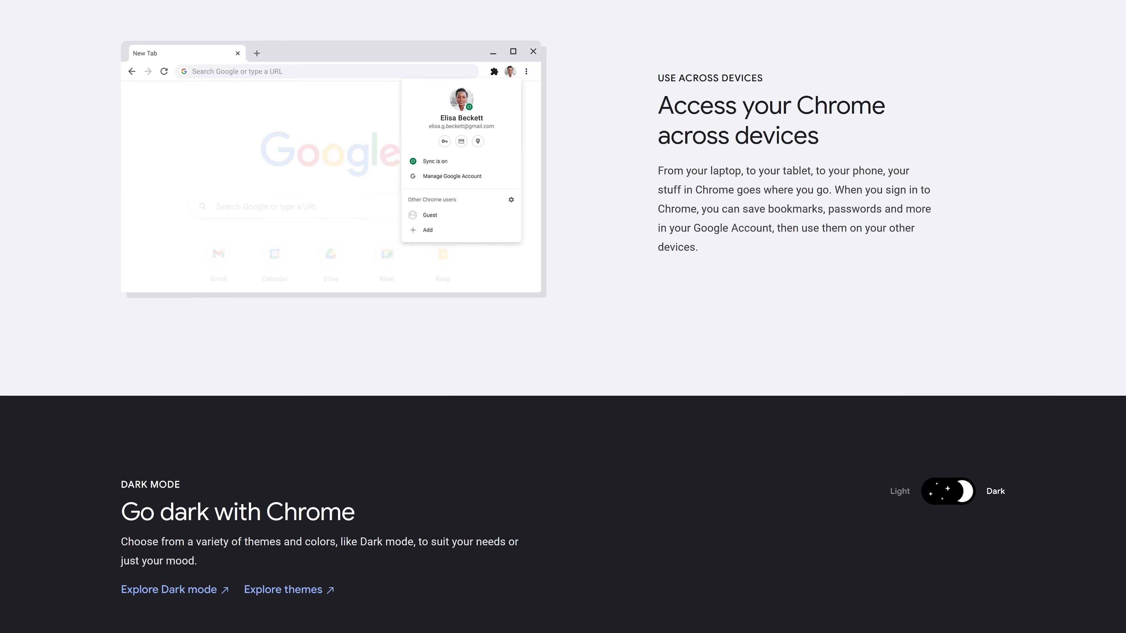
{"action": "scroll", "scroll_direction": "up", "scroll_amount": 3}
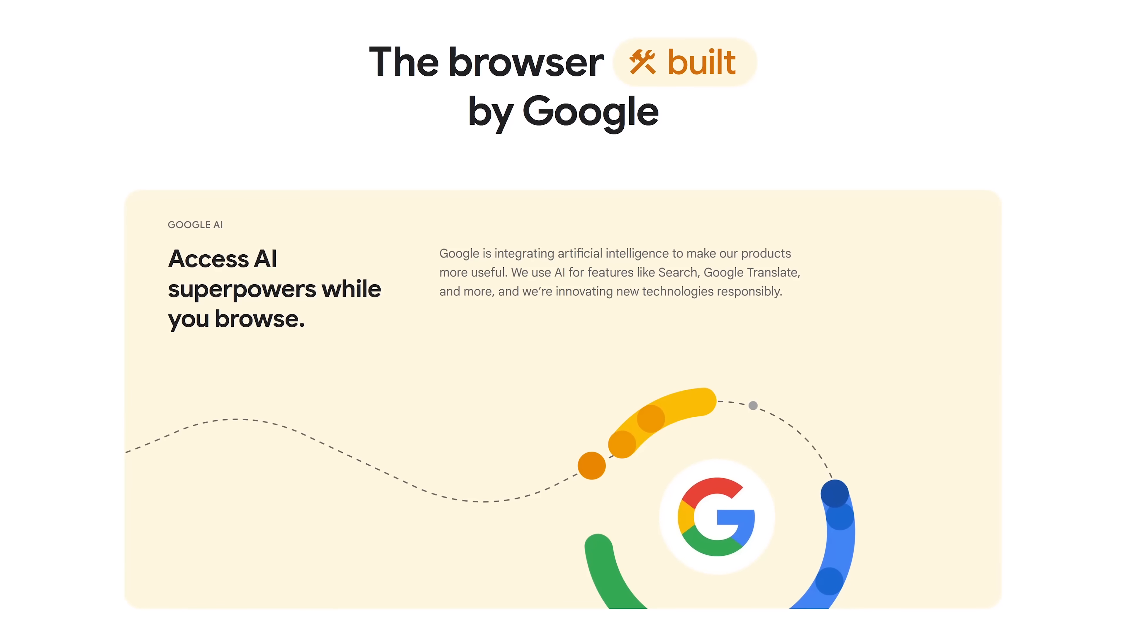
{"action": "scroll", "scroll_direction": "down", "scroll_amount": 3}
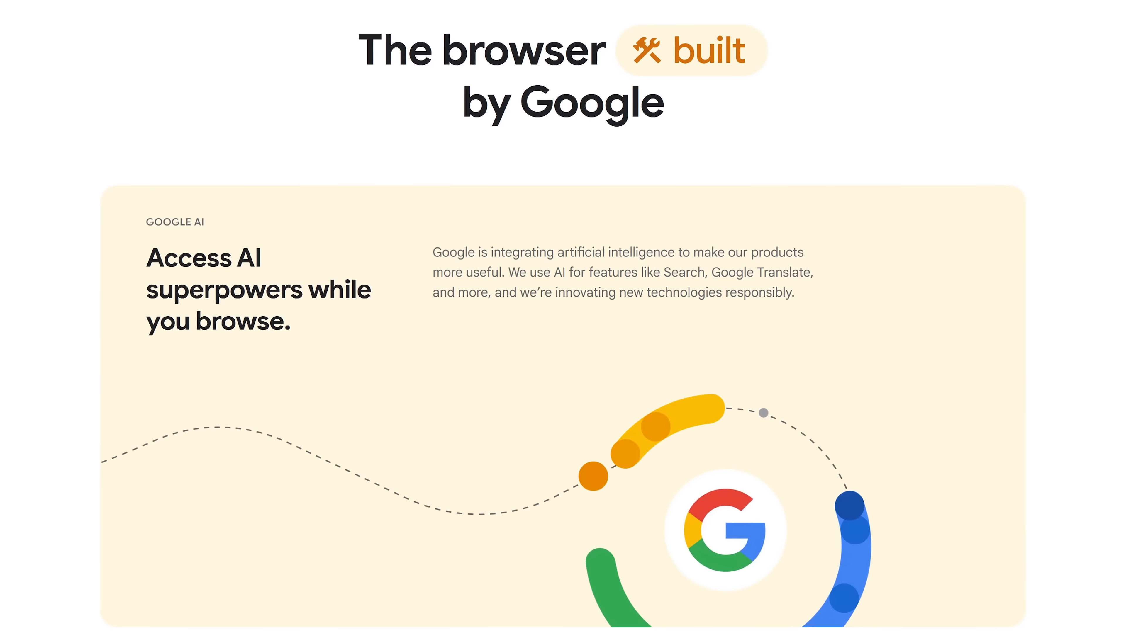
{"action": "scroll", "scroll_direction": "down", "scroll_amount": 3}
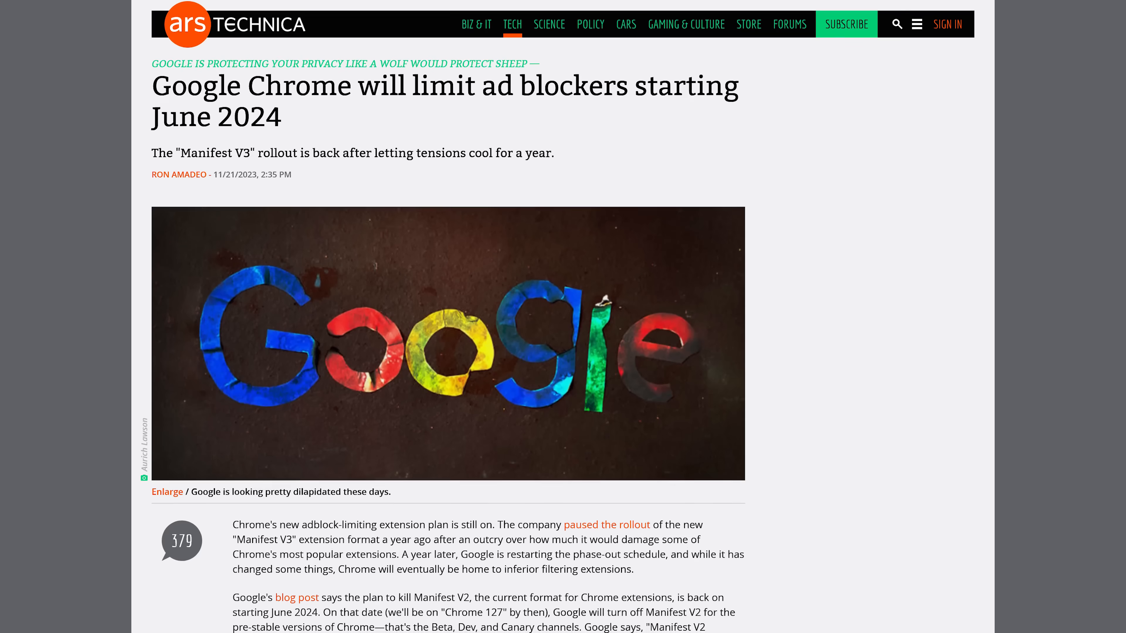
Scroll the Ars Technica ad-blocker article down past the Google image into its first paragraphs
{"action": "scroll", "scroll_direction": "down", "scroll_amount": 3}
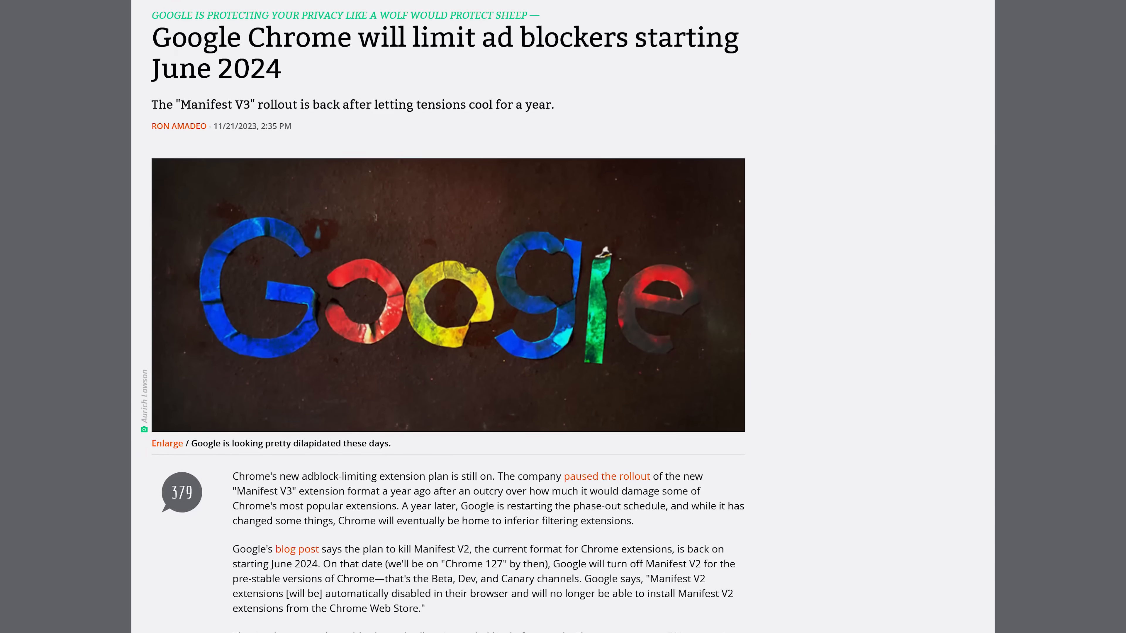
{"action": "scroll", "scroll_direction": "down", "scroll_amount": 3}
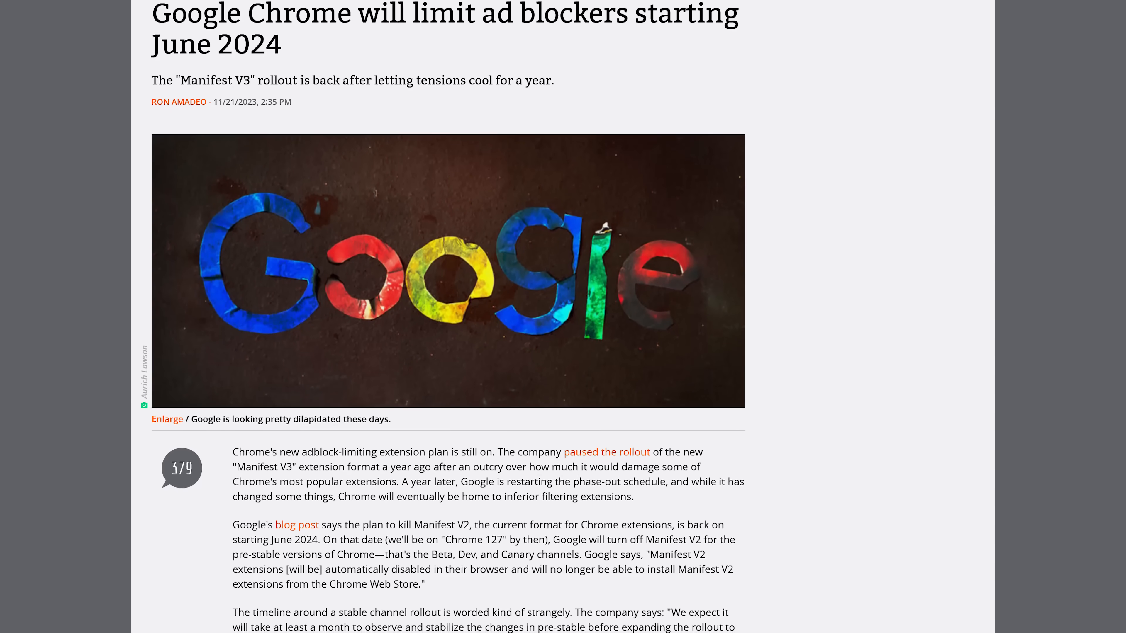
{"action": "scroll", "scroll_direction": "down", "scroll_amount": 3}
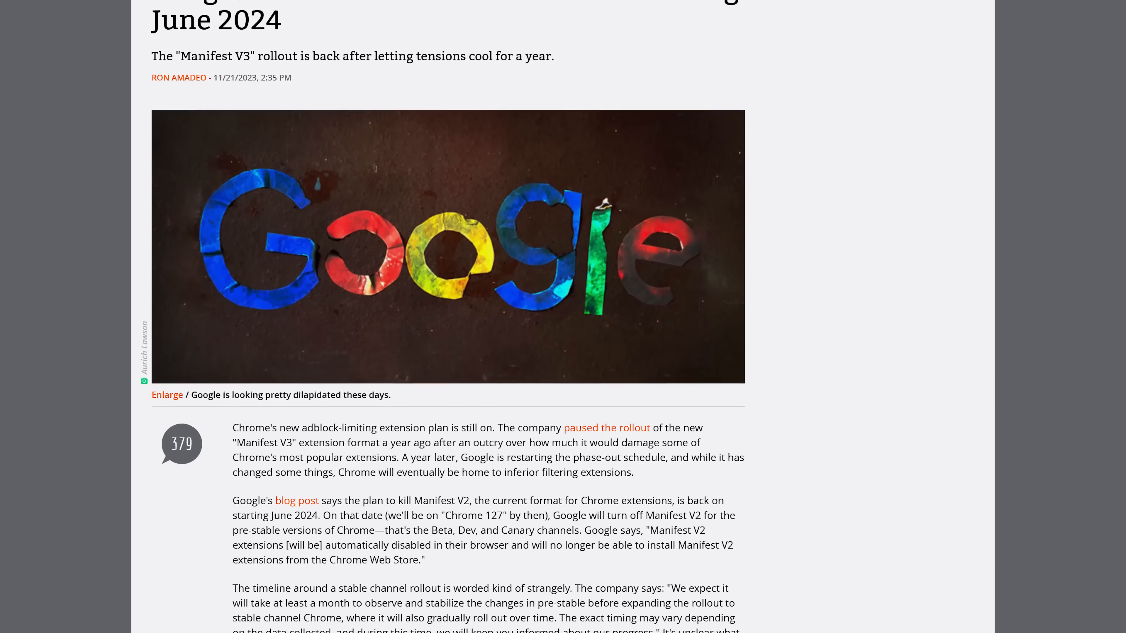
{"action": "scroll", "scroll_direction": "down", "scroll_amount": 3}
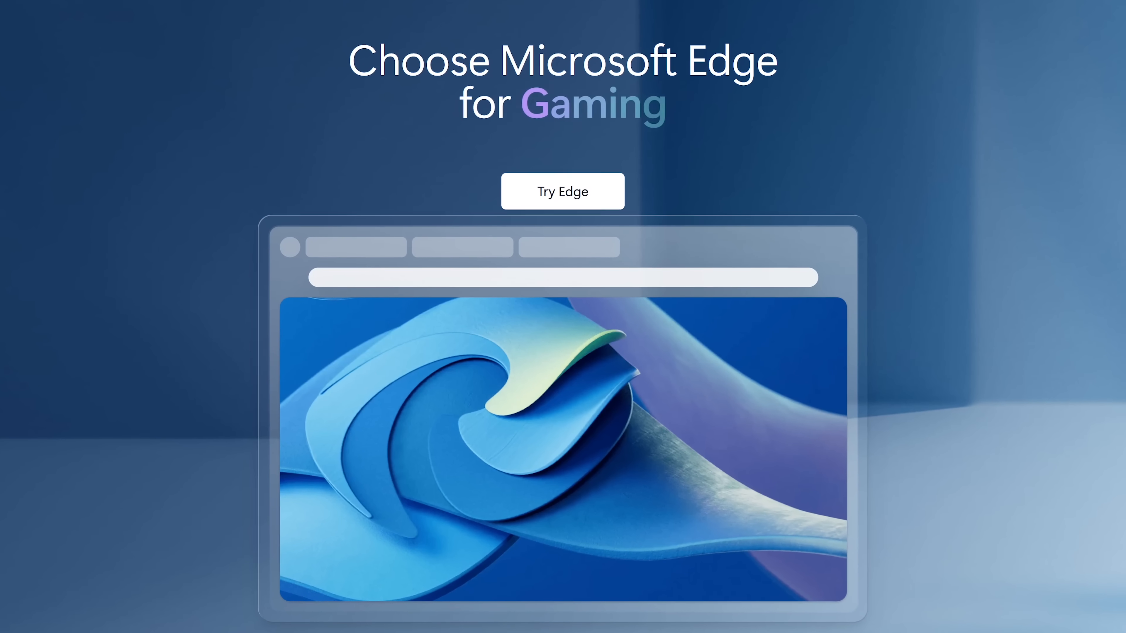
Scroll the Edge site from the gaming intro through the Performance and Copilot AI sections
{"action": "scroll", "scroll_direction": "down", "scroll_amount": 3}
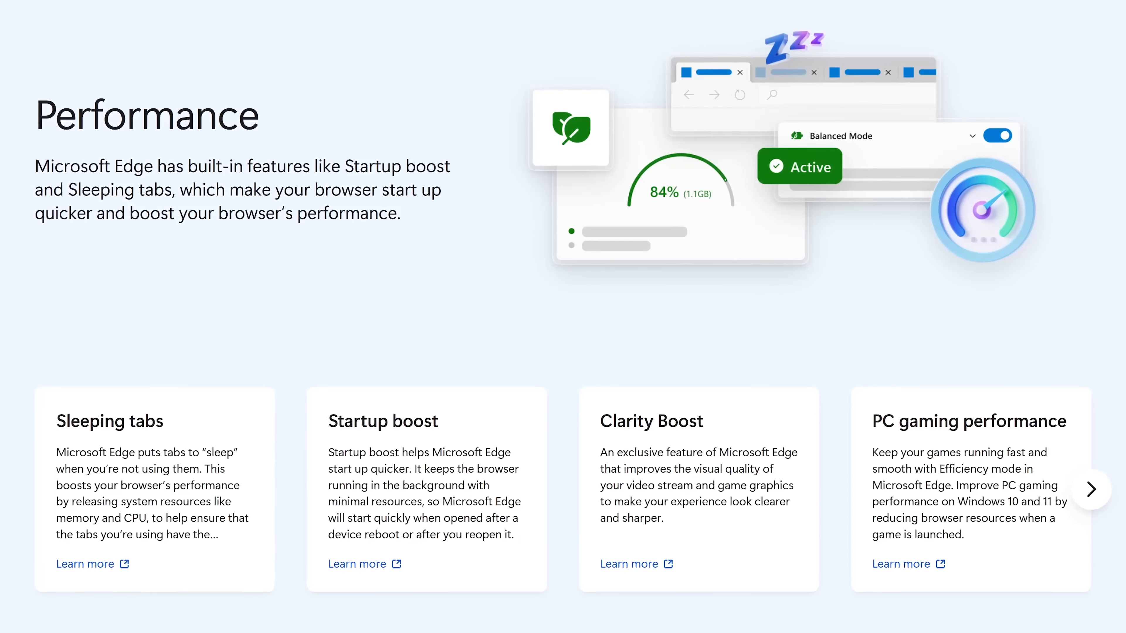
{"action": "scroll", "scroll_direction": "down", "scroll_amount": 3}
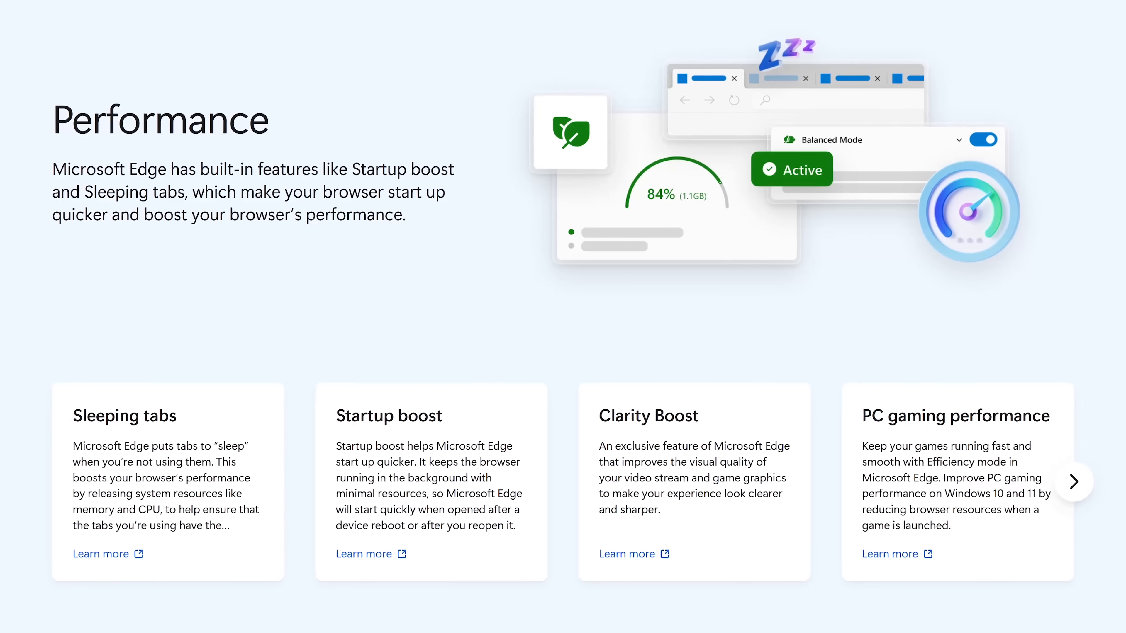
{"action": "scroll", "scroll_direction": "down", "scroll_amount": 3}
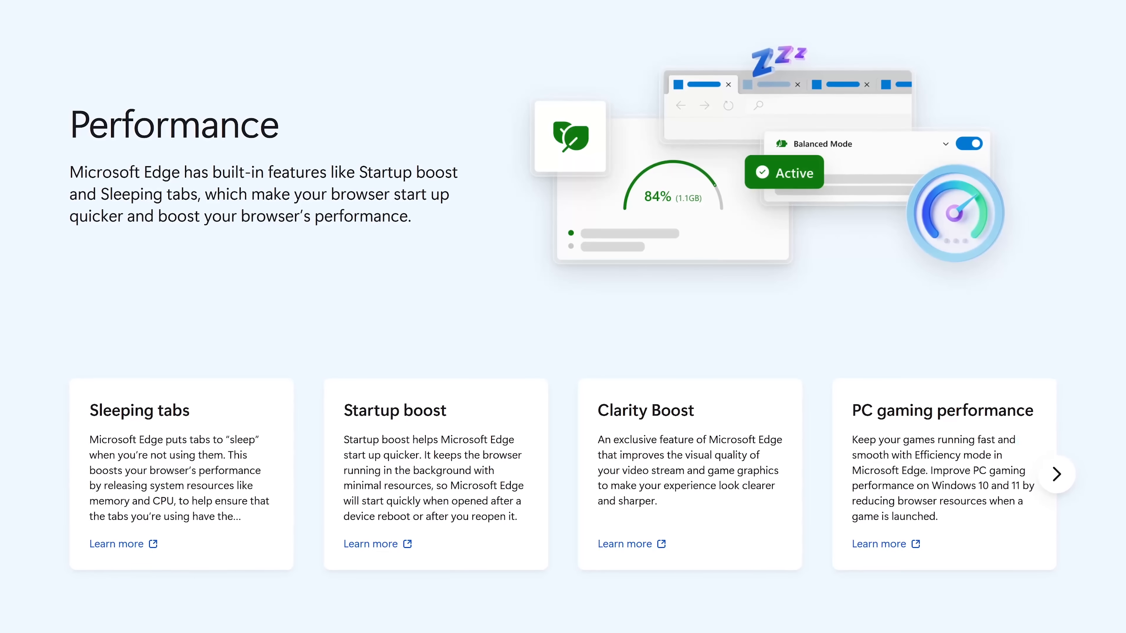
{"action": "scroll", "scroll_direction": "down", "scroll_amount": 3}
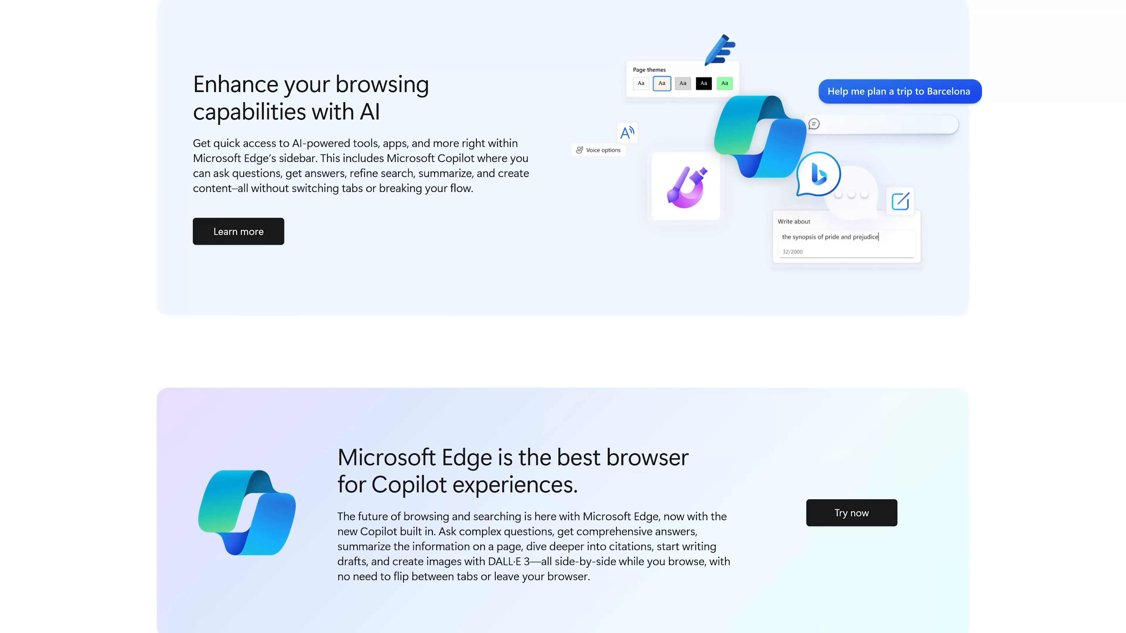
Continue down to Edge's Windows, macOS, iOS and Android download area
{"action": "scroll", "scroll_direction": "down", "scroll_amount": 3}
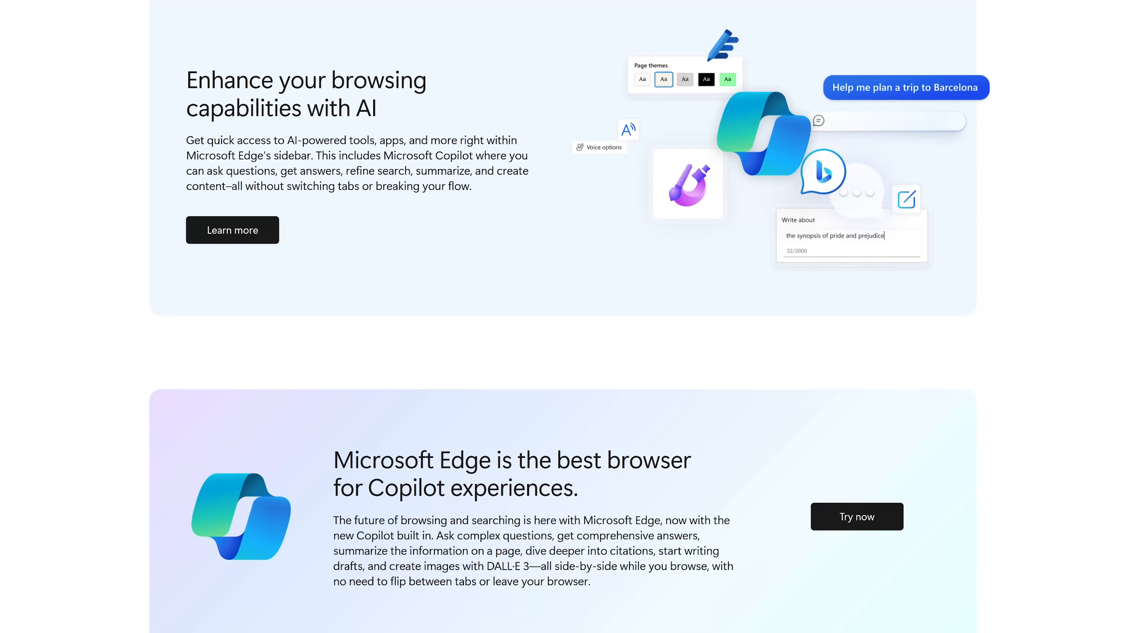
{"action": "scroll", "scroll_direction": "up", "scroll_amount": 3}
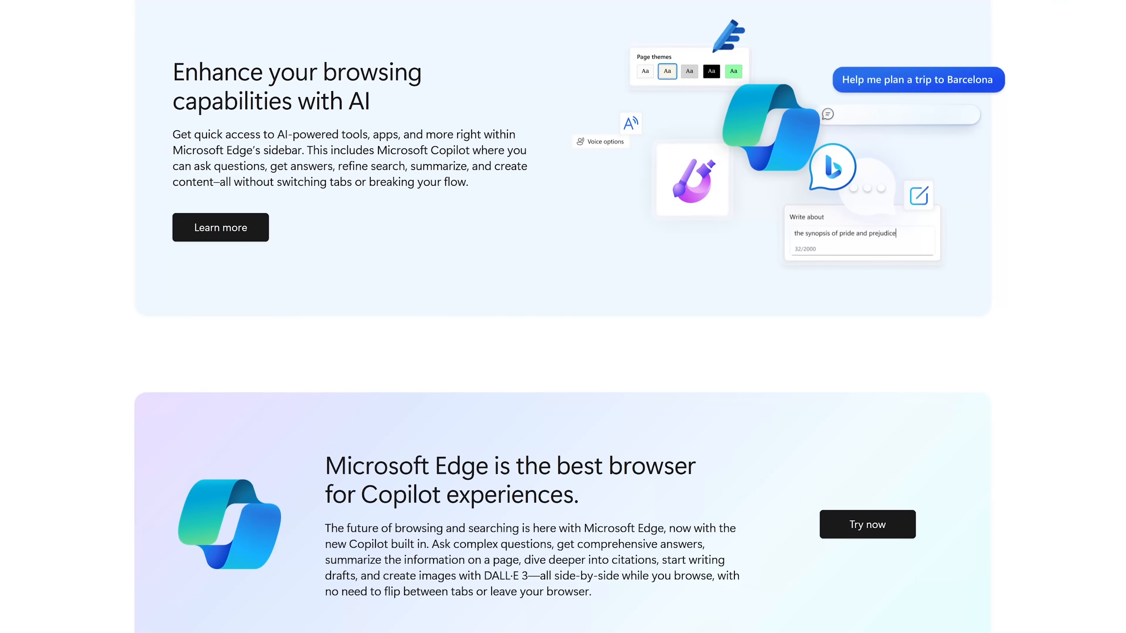
{"action": "scroll", "scroll_direction": "down", "scroll_amount": 3}
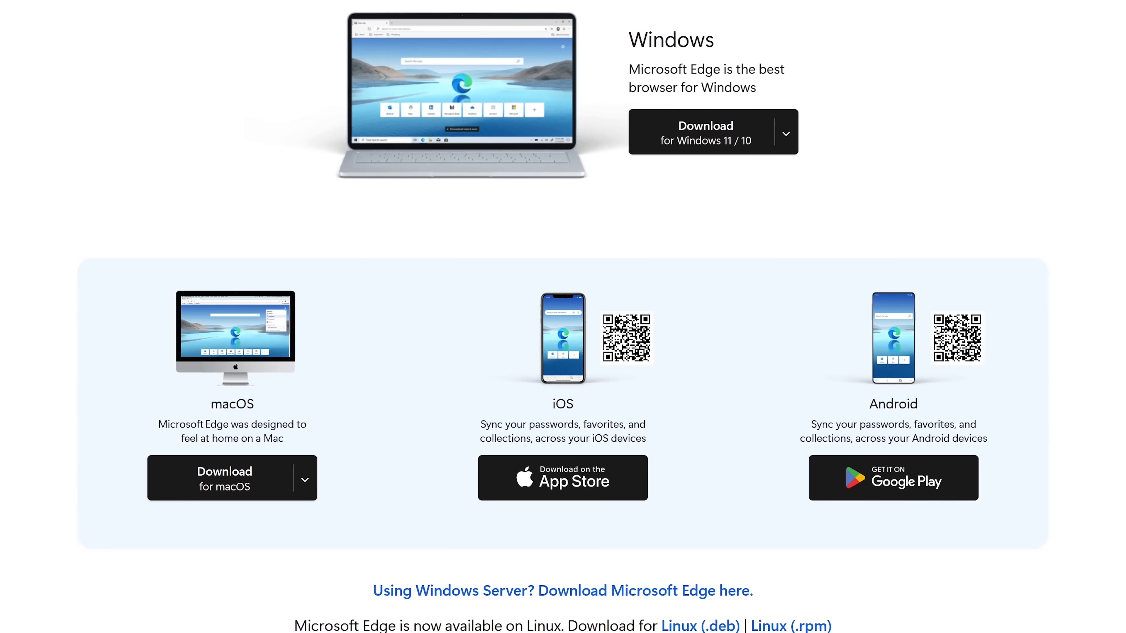
{"action": "scroll", "scroll_direction": "down", "scroll_amount": 3}
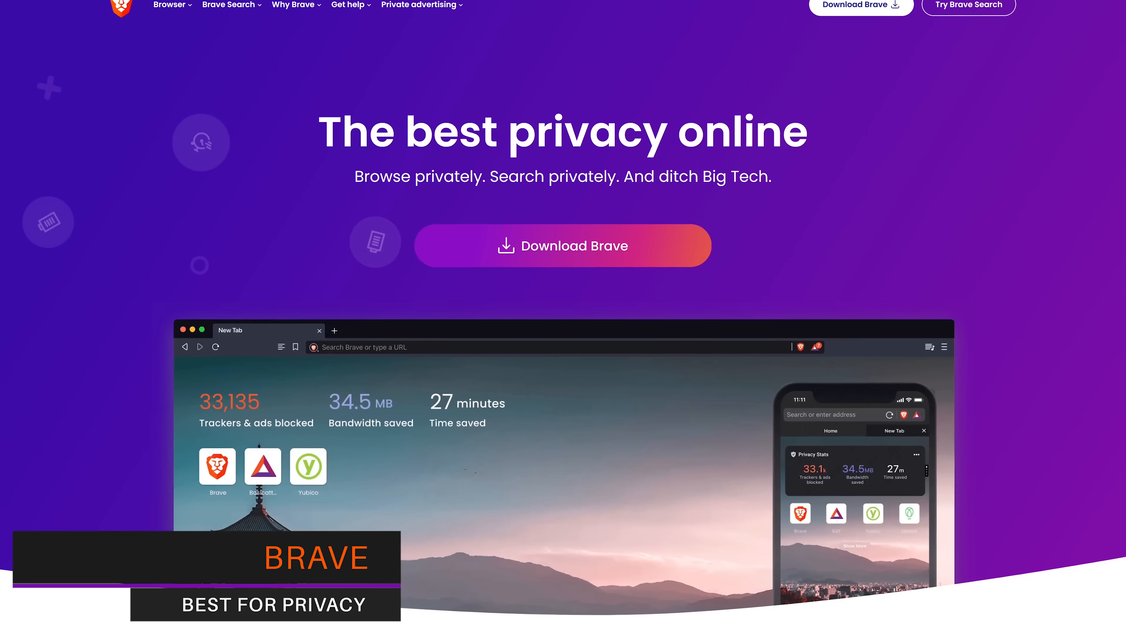
Scroll Brave's homepage through Brave Shields and Advanced protections to the Brave Browser Download page
{"action": "scroll", "scroll_direction": "down", "scroll_amount": 3}
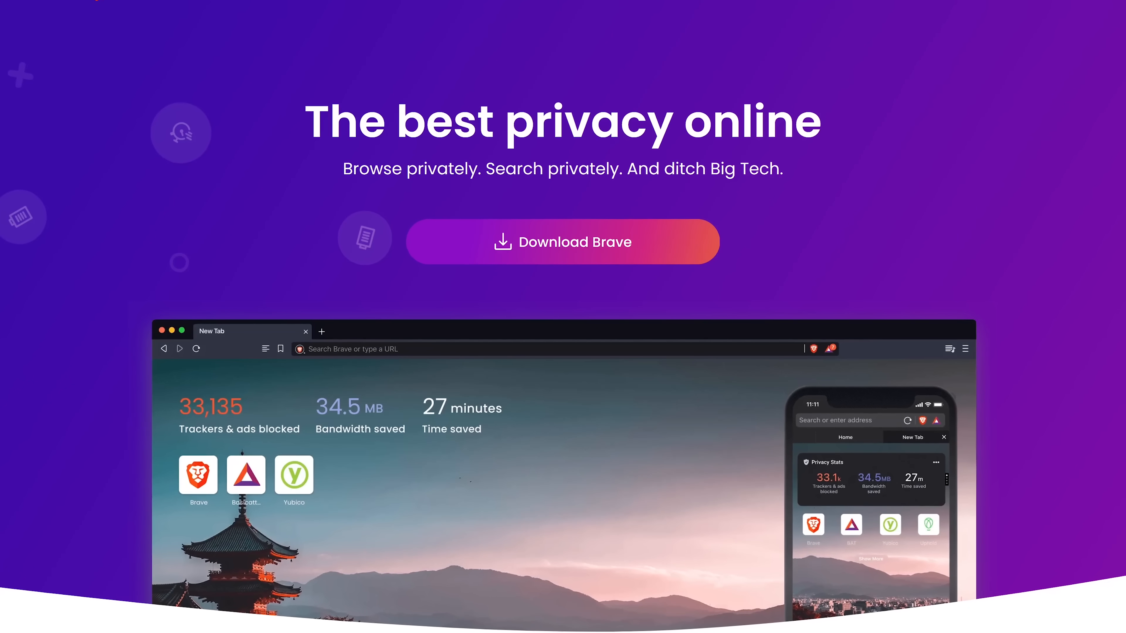
{"action": "scroll", "scroll_direction": "down", "scroll_amount": 3}
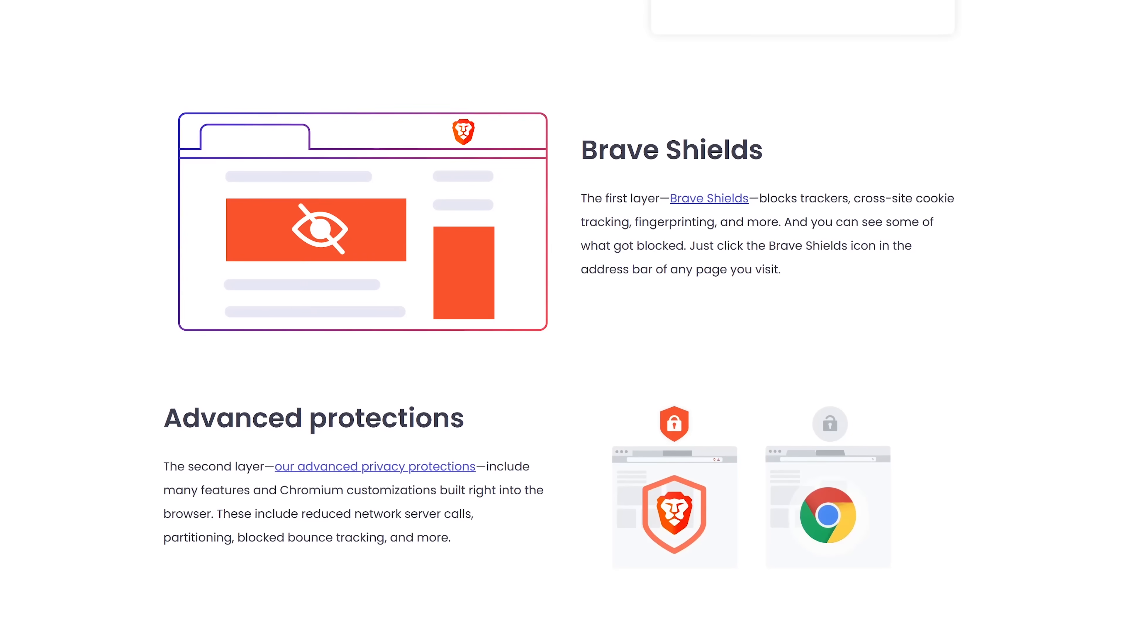
{"action": "scroll", "scroll_direction": "down", "scroll_amount": 3}
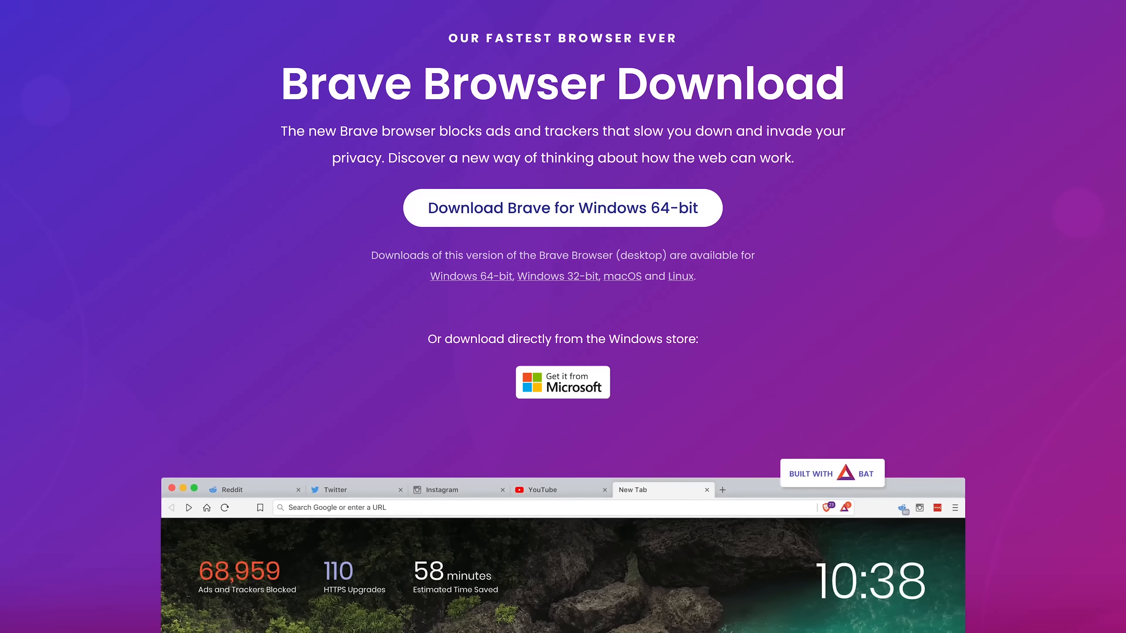
{"action": "scroll", "scroll_direction": "down", "scroll_amount": 3}
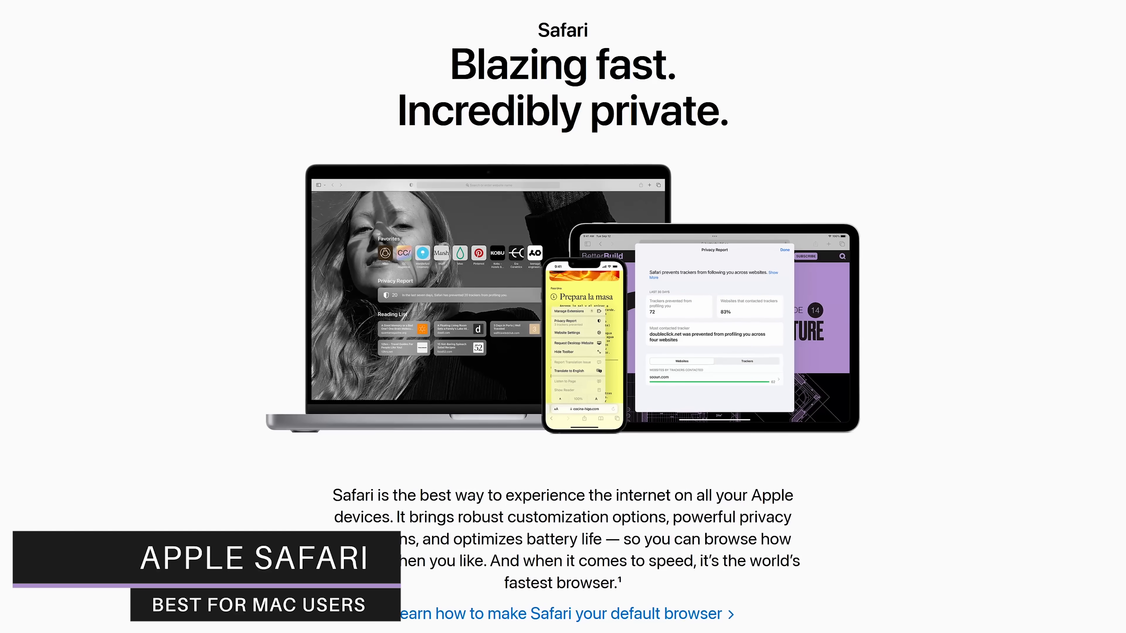
Scroll the Safari page down to the 'Increased performance' and 'Improved power efficiency' cards
{"action": "scroll", "scroll_direction": "down", "scroll_amount": 3}
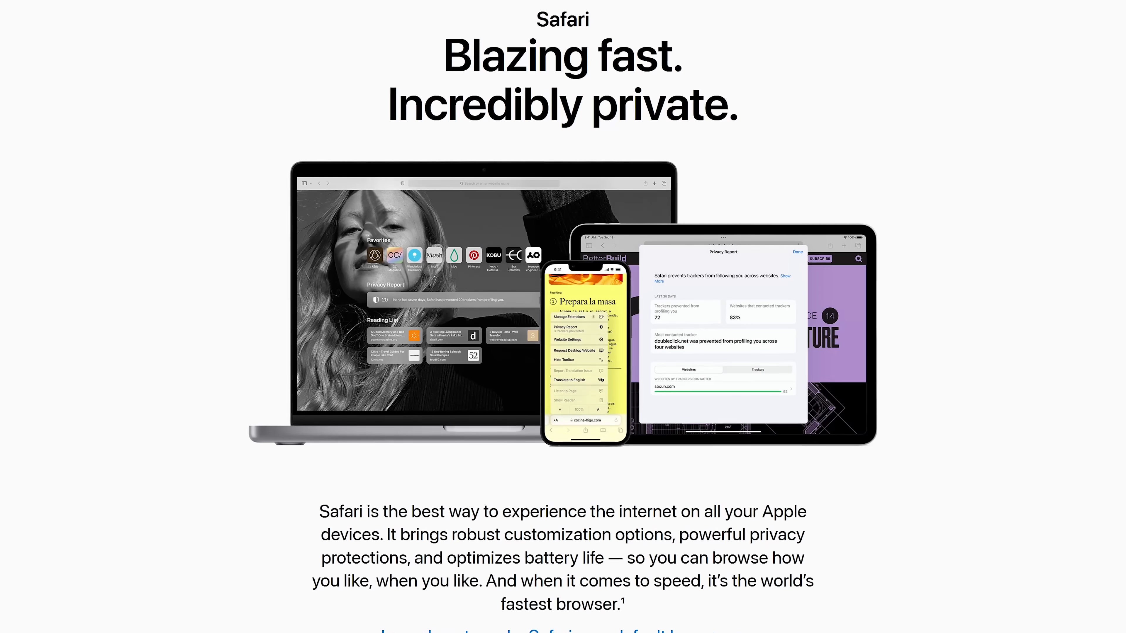
{"action": "scroll", "scroll_direction": "down", "scroll_amount": 3}
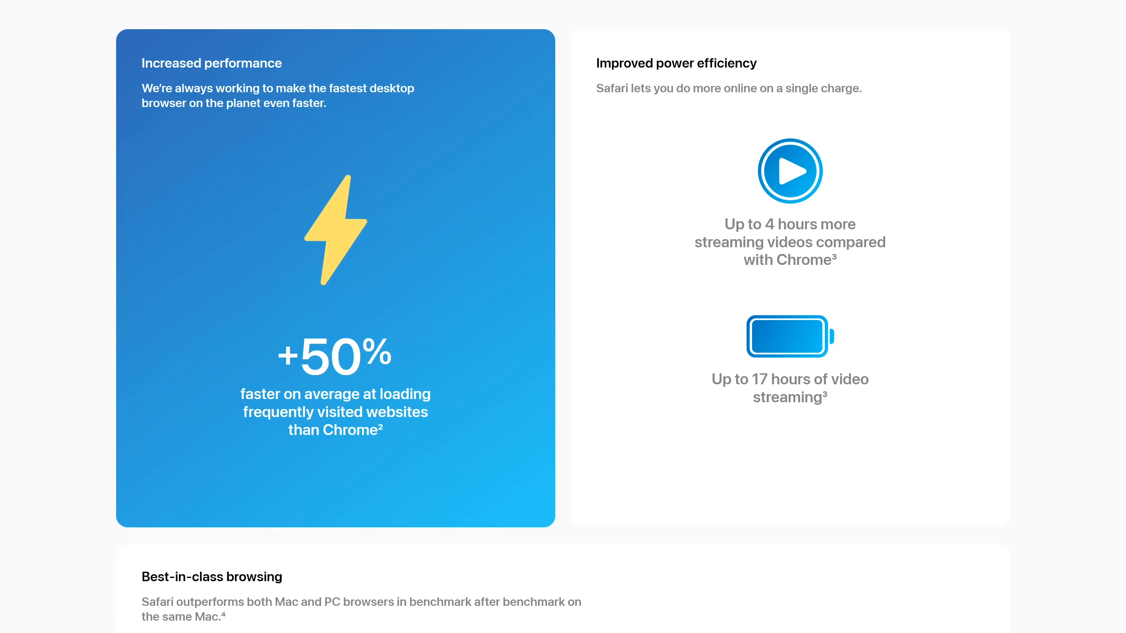
{"action": "scroll", "scroll_direction": "down", "scroll_amount": 3}
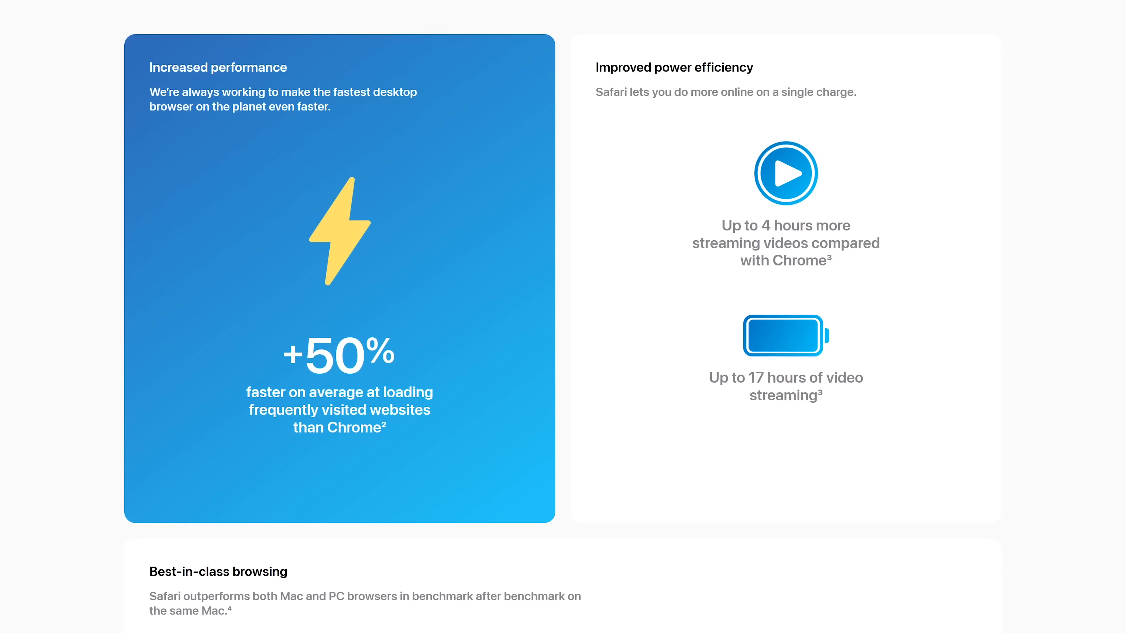
{"action": "scroll", "scroll_direction": "down", "scroll_amount": 3}
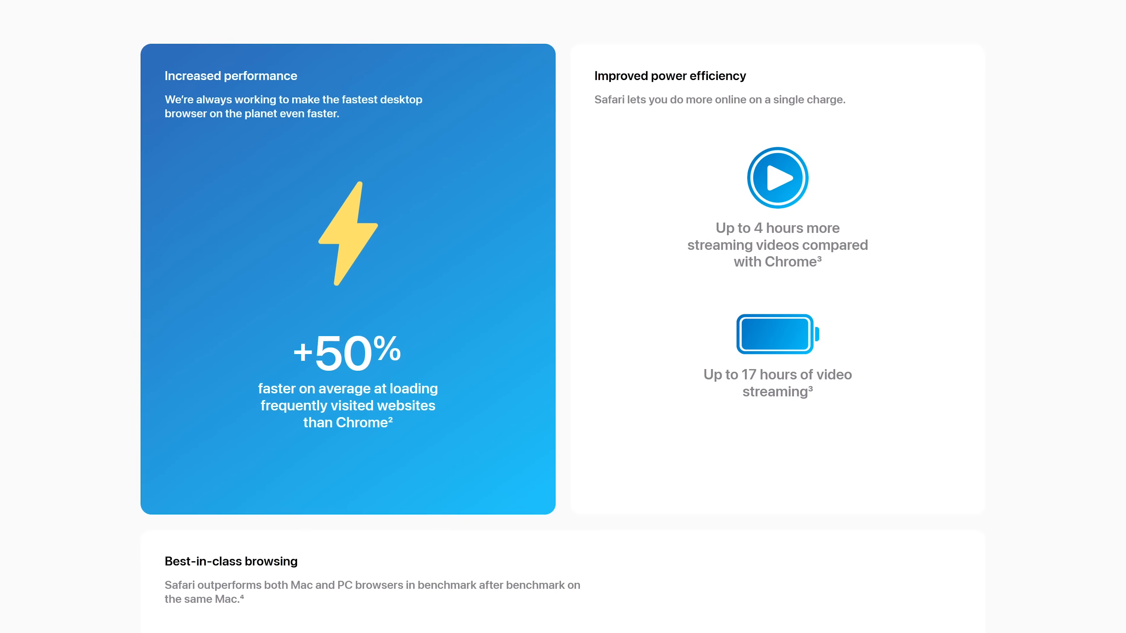
{"action": "scroll", "scroll_direction": "down", "scroll_amount": 3}
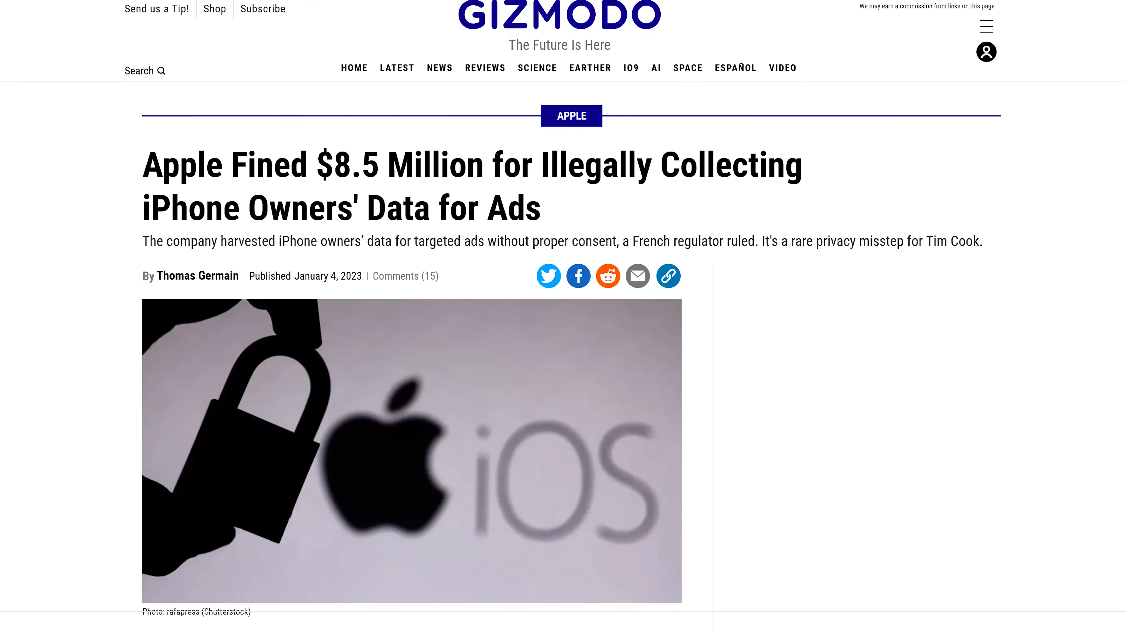
Scroll the Gizmodo article past the iOS padlock photo into the paragraphs on CNIL's €8 million fine
{"action": "scroll", "scroll_direction": "down", "scroll_amount": 3}
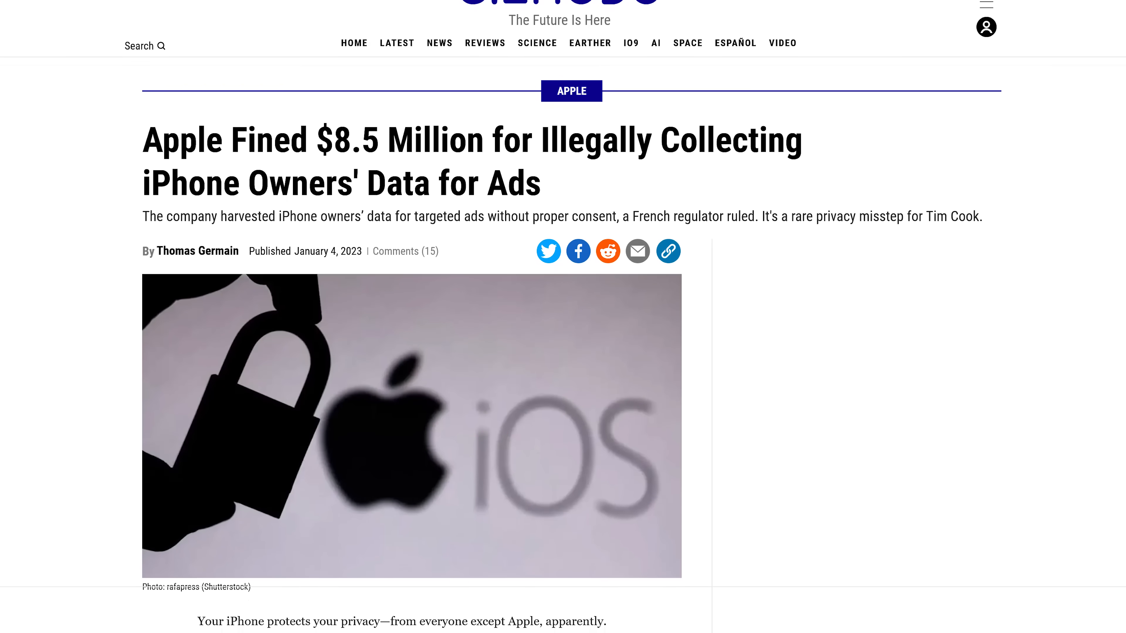
{"action": "scroll", "scroll_direction": "down", "scroll_amount": 3}
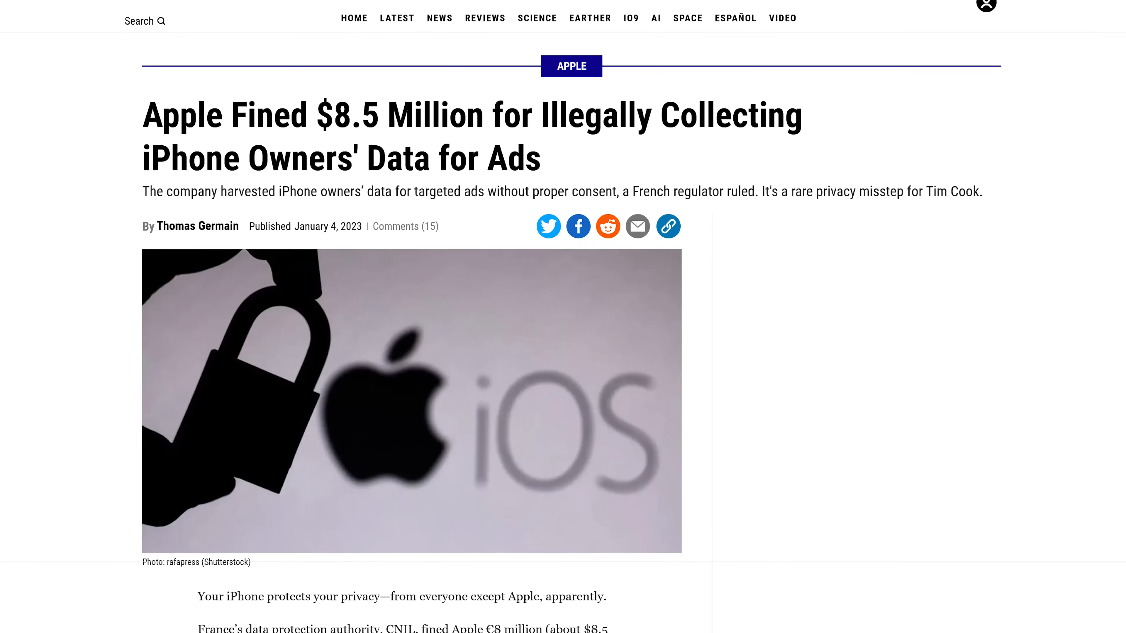
{"action": "scroll", "scroll_direction": "down", "scroll_amount": 3}
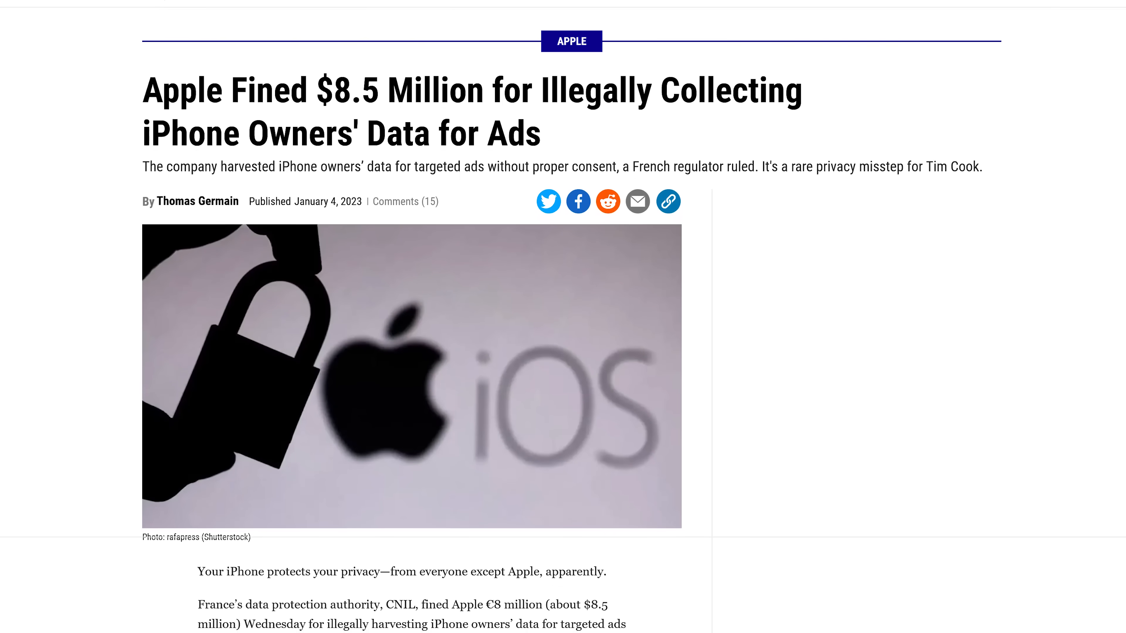
{"action": "scroll", "scroll_direction": "down", "scroll_amount": 3}
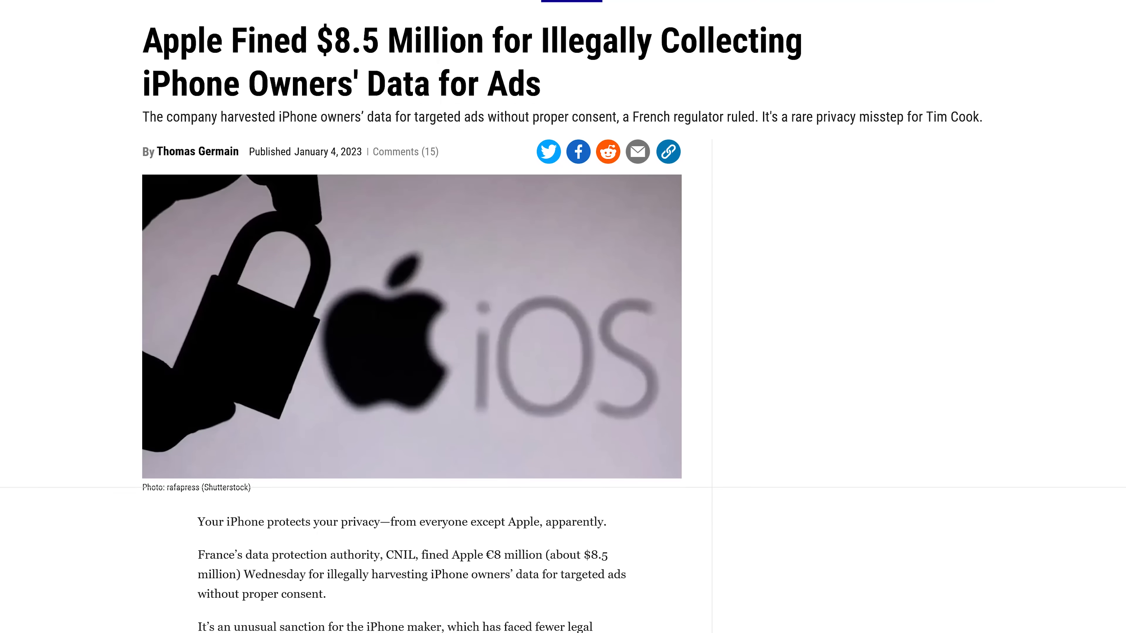
{"action": "scroll", "scroll_direction": "down", "scroll_amount": 3}
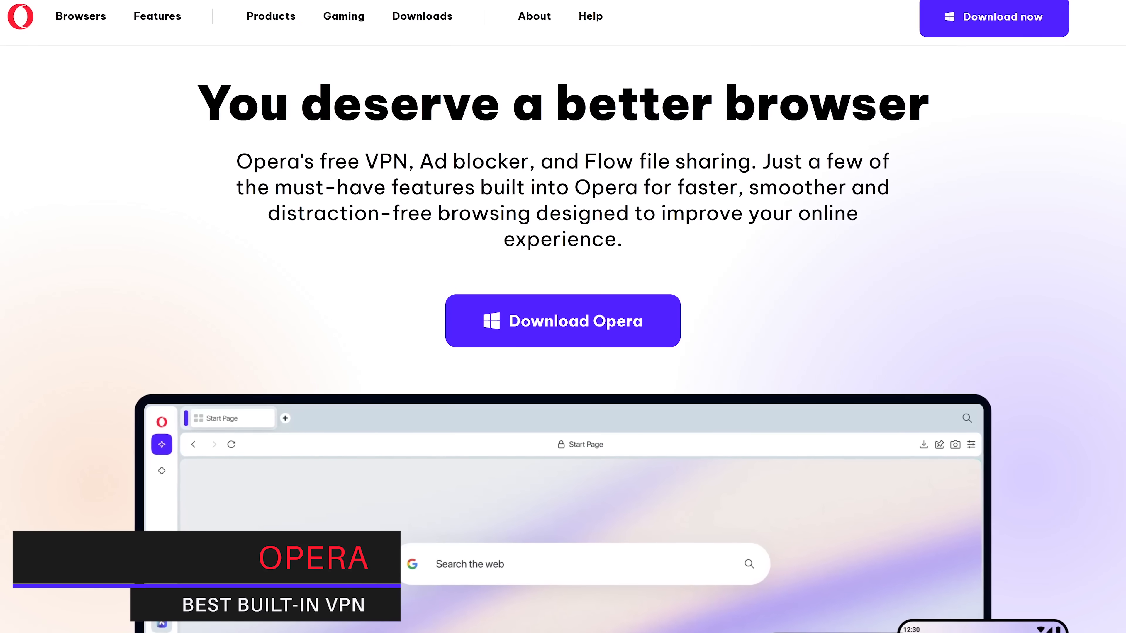
Scroll Opera's homepage through the 'You deserve a better browser' hero and built-in VPN and ad blocker pitch
{"action": "scroll", "scroll_direction": "down", "scroll_amount": 3}
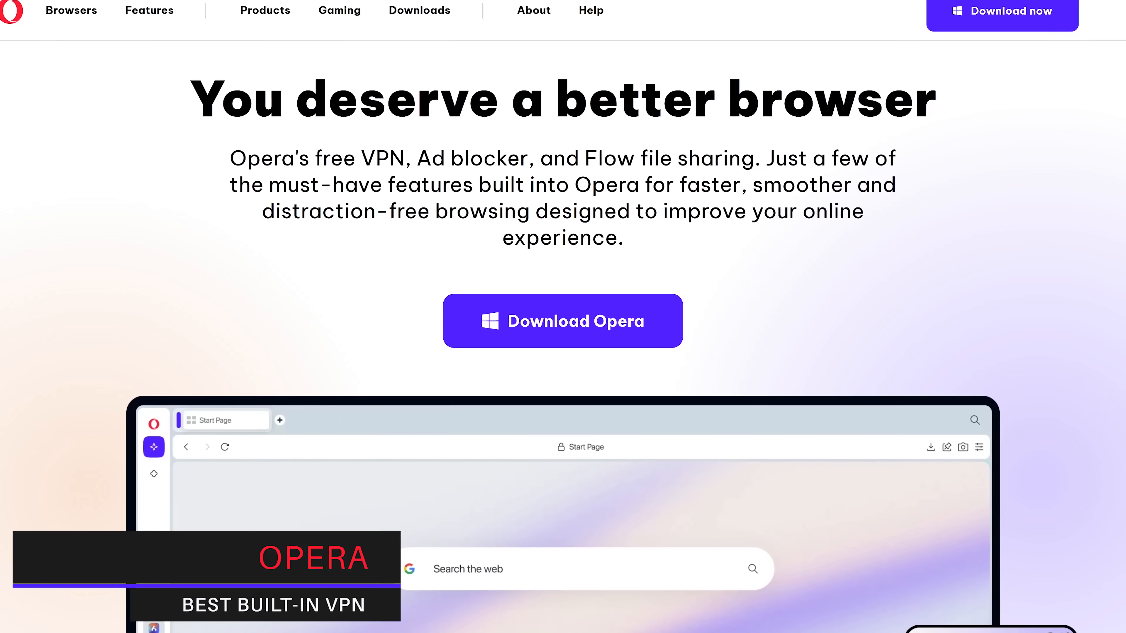
{"action": "scroll", "scroll_direction": "down", "scroll_amount": 3}
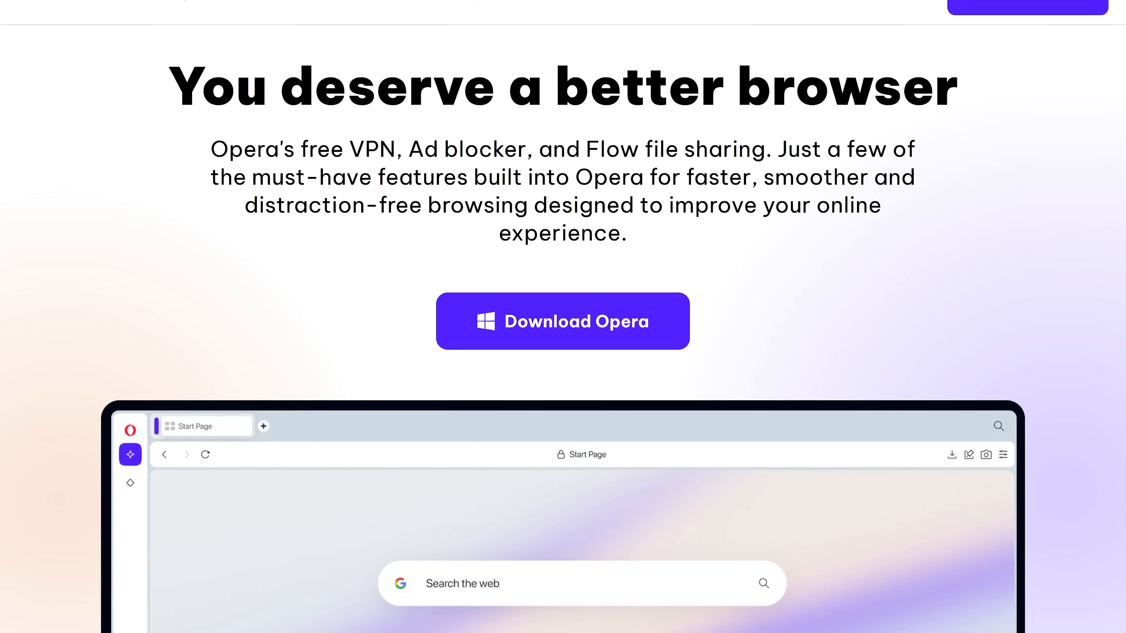
{"action": "scroll", "scroll_direction": "down", "scroll_amount": 3}
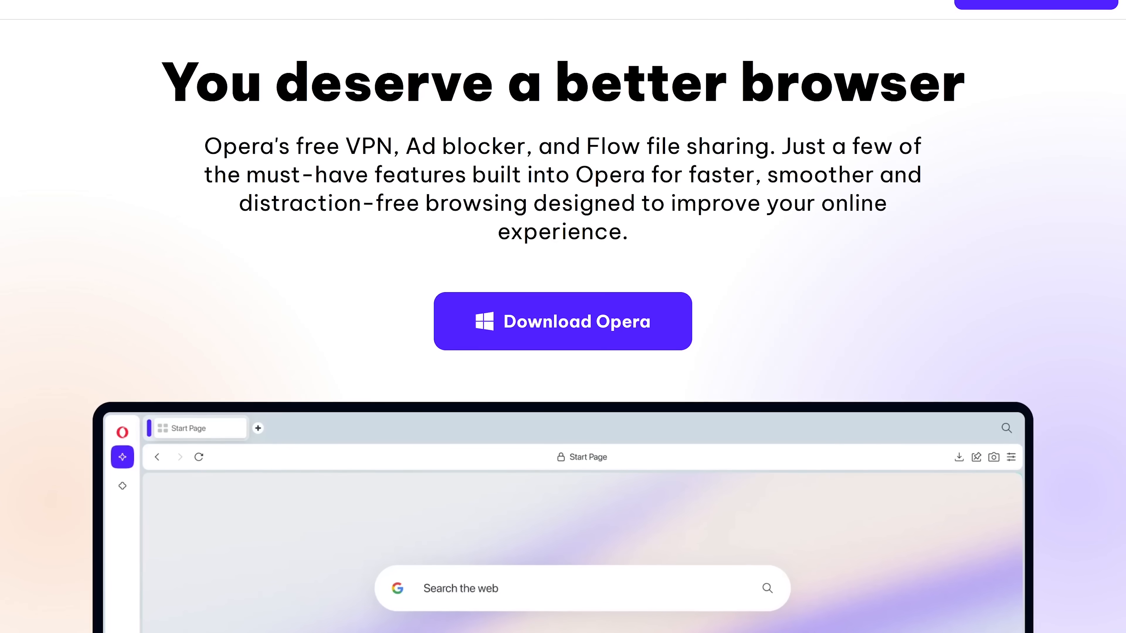
{"action": "scroll", "scroll_direction": "down", "scroll_amount": 3}
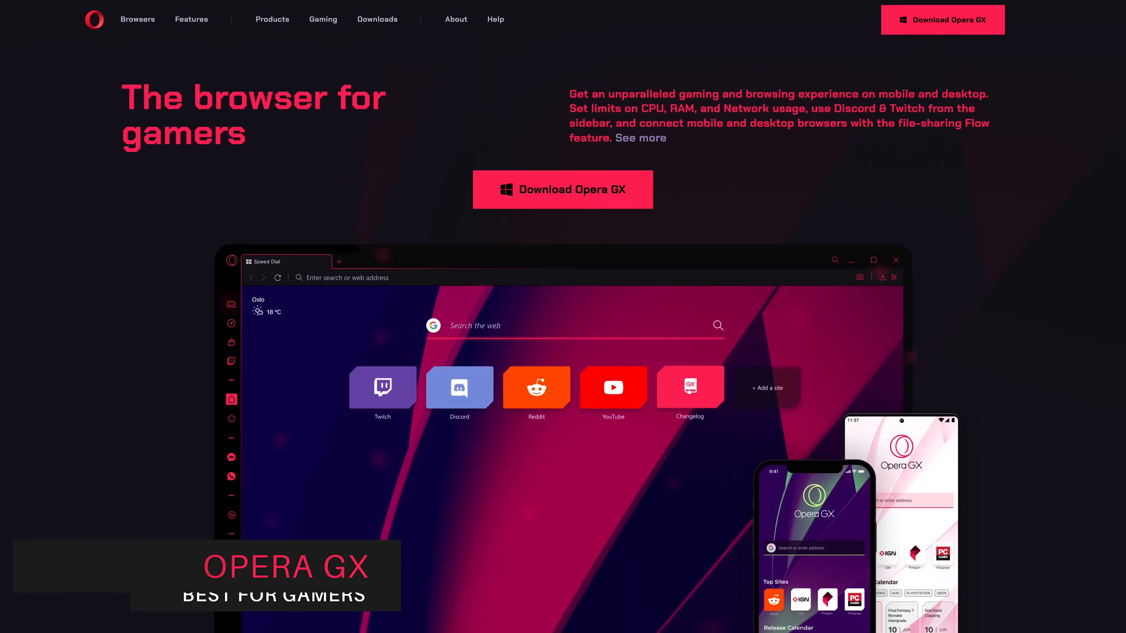
Scroll the Opera GX 'browser for gamers' page through its desktop and phone previews
{"action": "scroll", "scroll_direction": "down", "scroll_amount": 3}
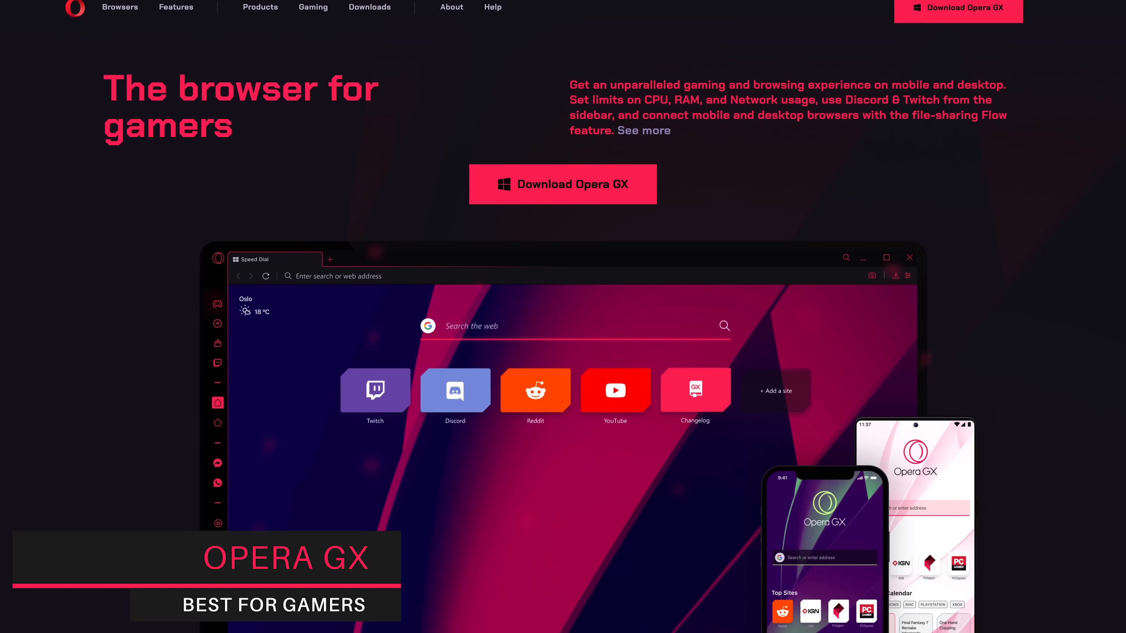
{"action": "scroll", "scroll_direction": "down", "scroll_amount": 3}
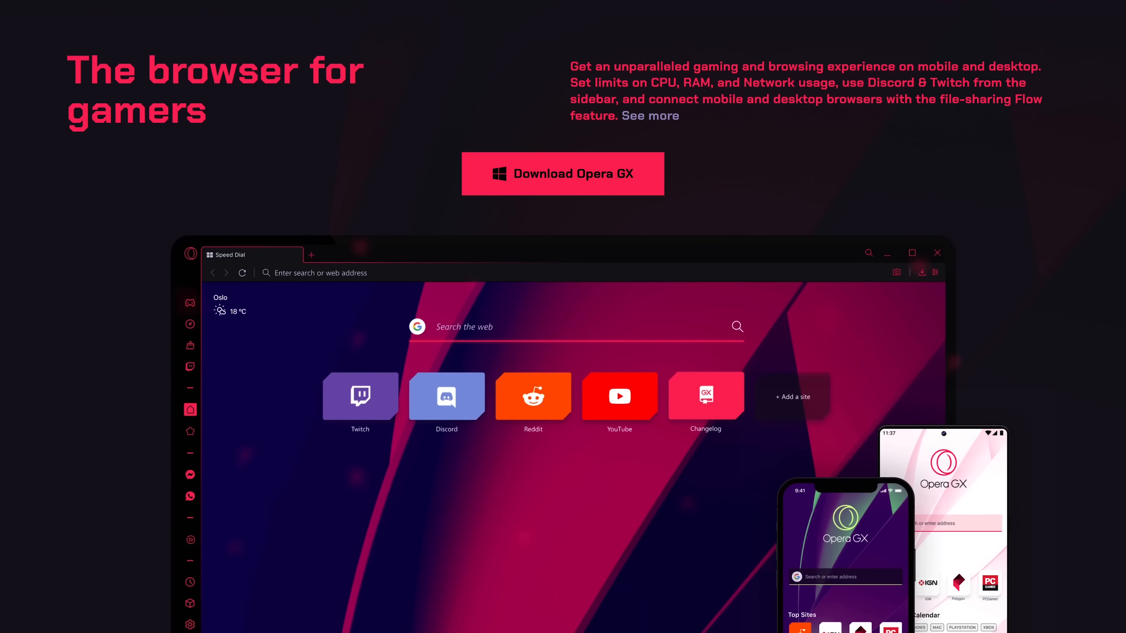
{"action": "scroll", "scroll_direction": "down", "scroll_amount": 3}
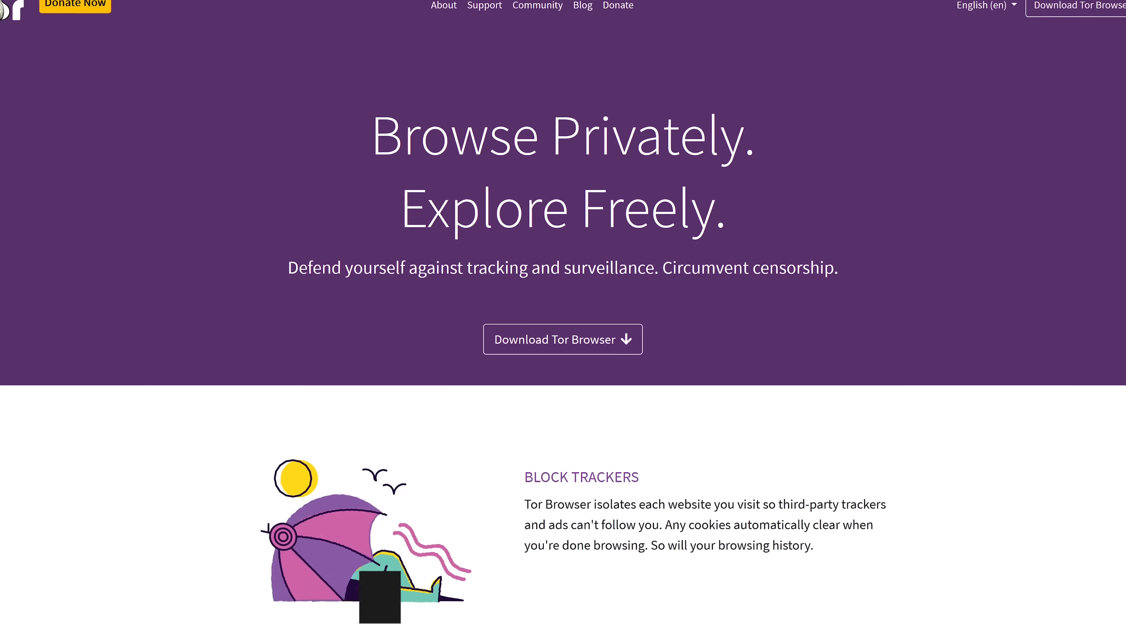
View Tor's 'Browse Privately. Explore Freely.' homepage and go to the Download Tor Browser page
{"action": "scroll", "scroll_direction": "down", "scroll_amount": 3}
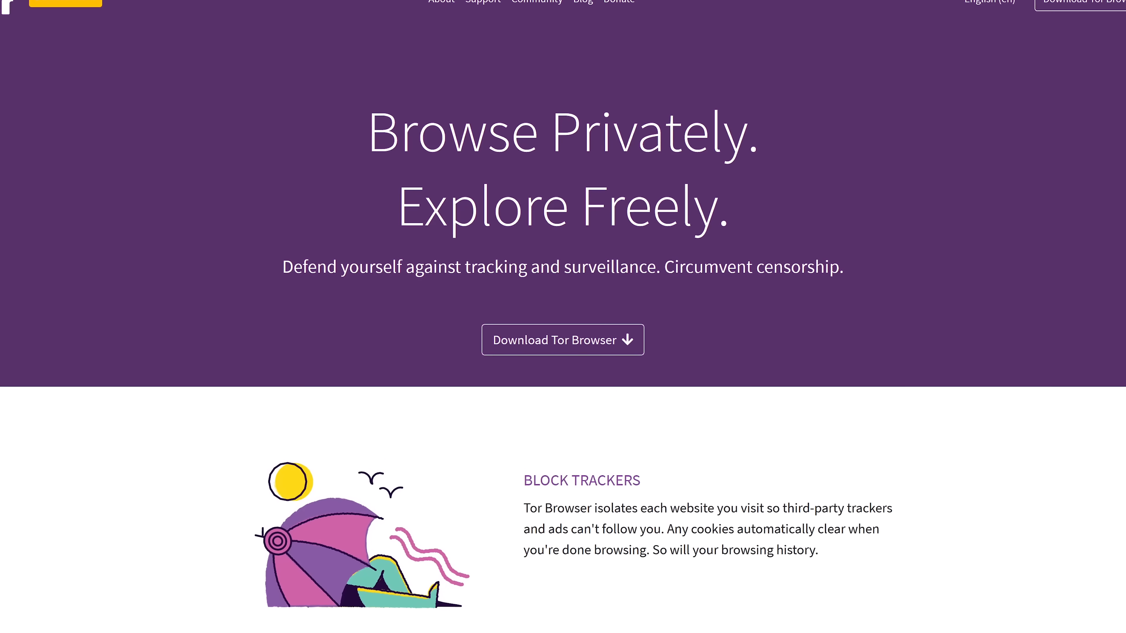
{"action": "scroll", "scroll_direction": "up", "scroll_amount": 3}
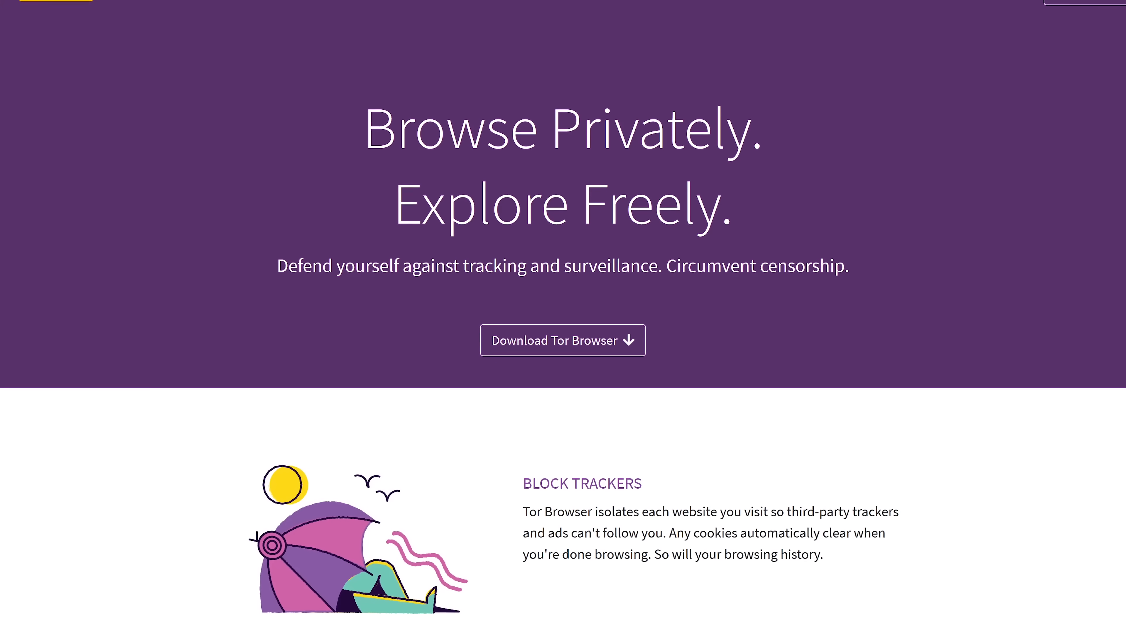
{"action": "scroll", "scroll_direction": "up", "scroll_amount": 3}
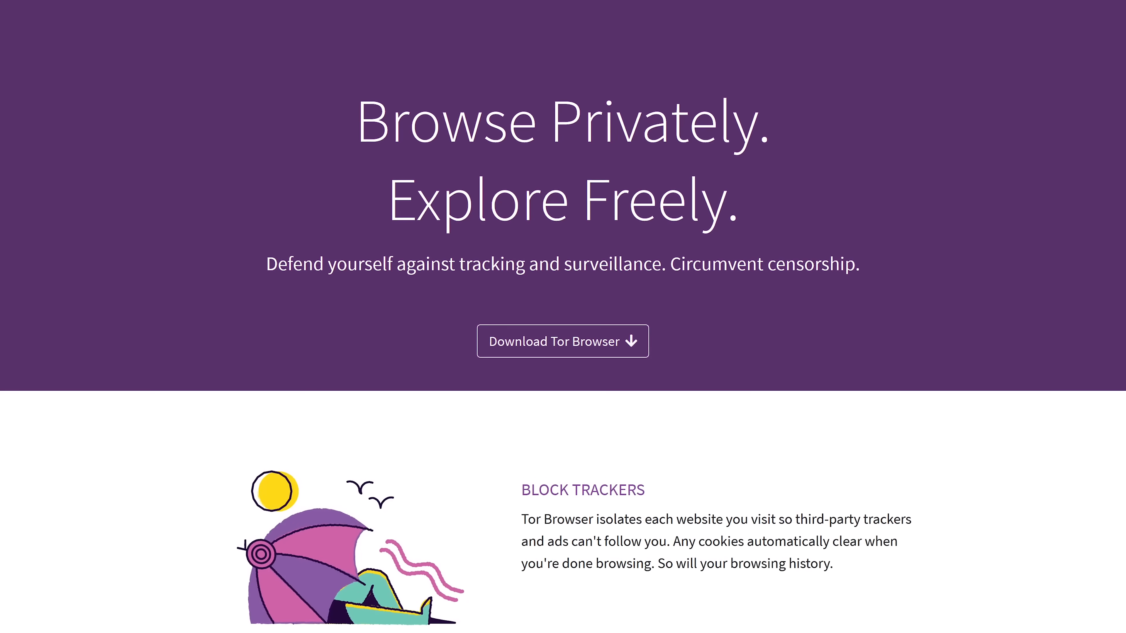
{"action": "left_click", "coordinate": [563, 342]}
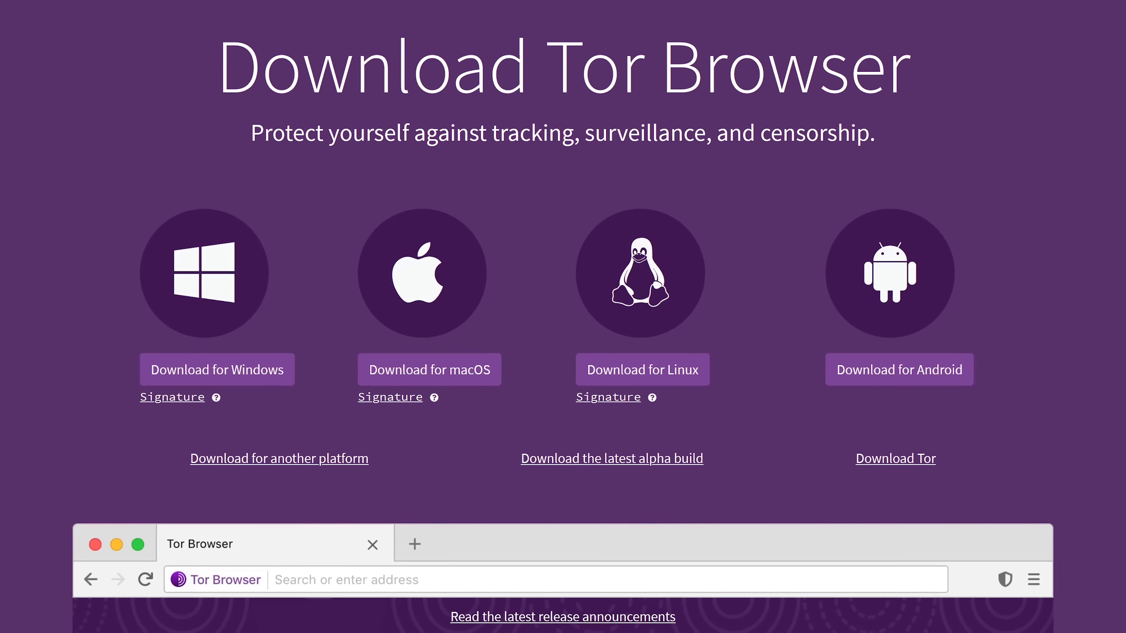
Scroll the Download Tor Browser page to show the Windows, macOS, Linux and Android options
{"action": "scroll", "scroll_direction": "down", "scroll_amount": 3}
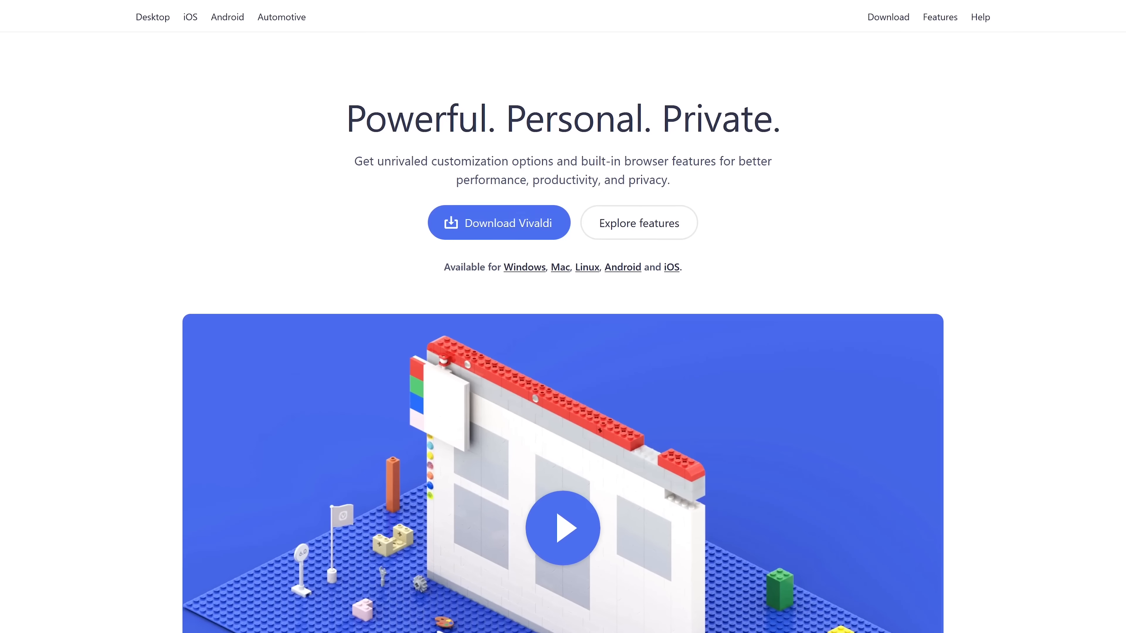
Scroll Vivaldi's homepage past 'All the built-in stuff you want' to 'Sync across all your devices'
{"action": "scroll", "scroll_direction": "down", "scroll_amount": 3}
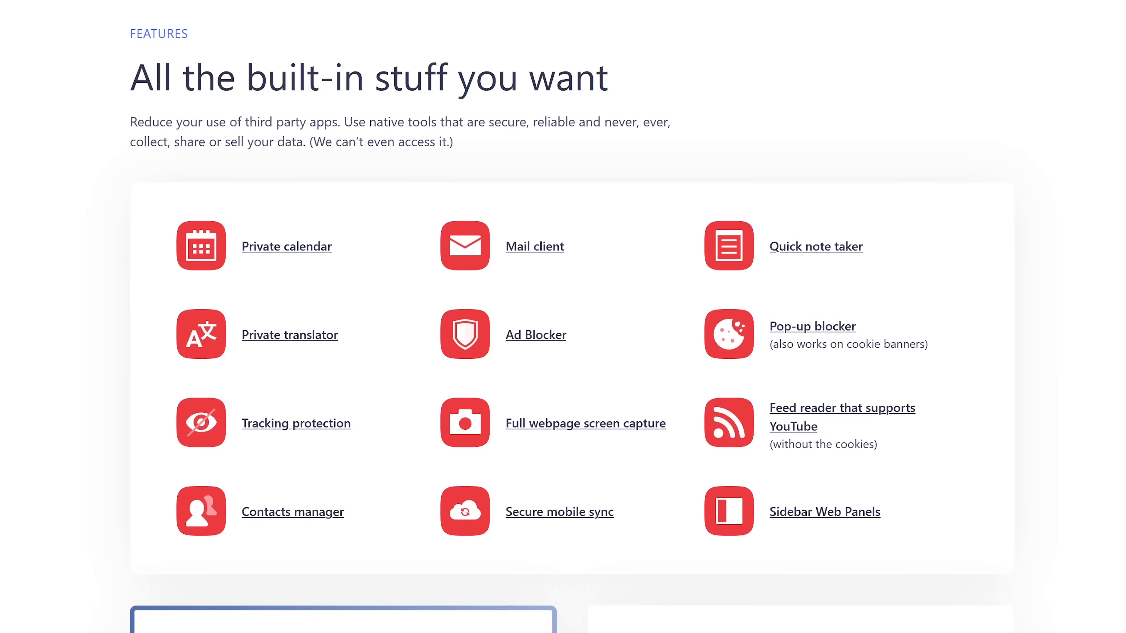
{"action": "scroll", "scroll_direction": "up", "scroll_amount": 3}
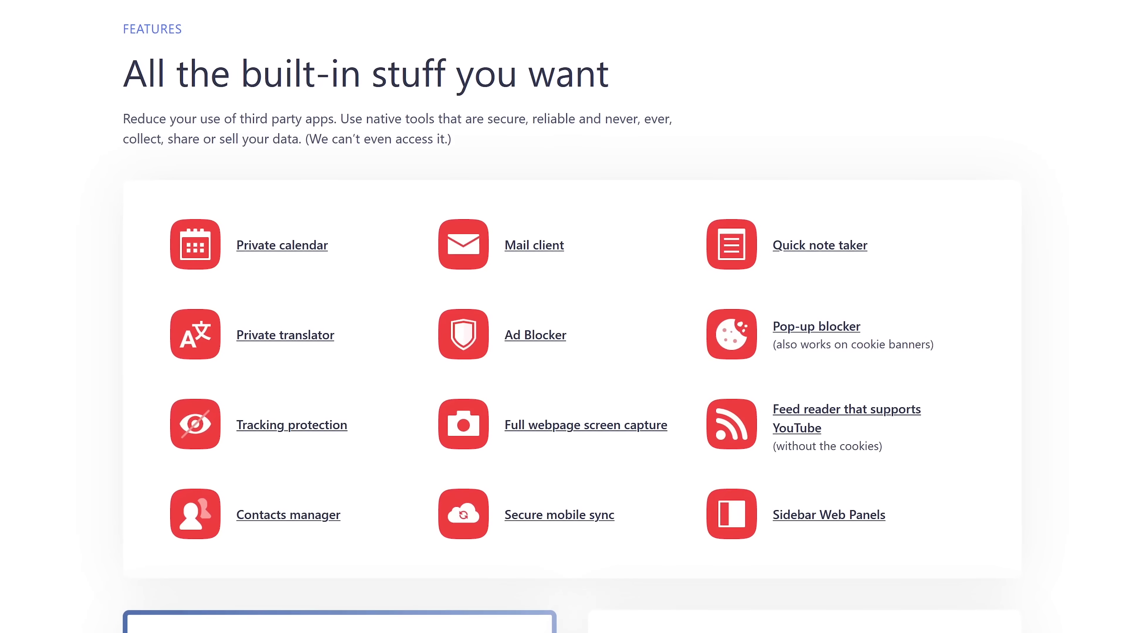
{"action": "scroll", "scroll_direction": "down", "scroll_amount": 3}
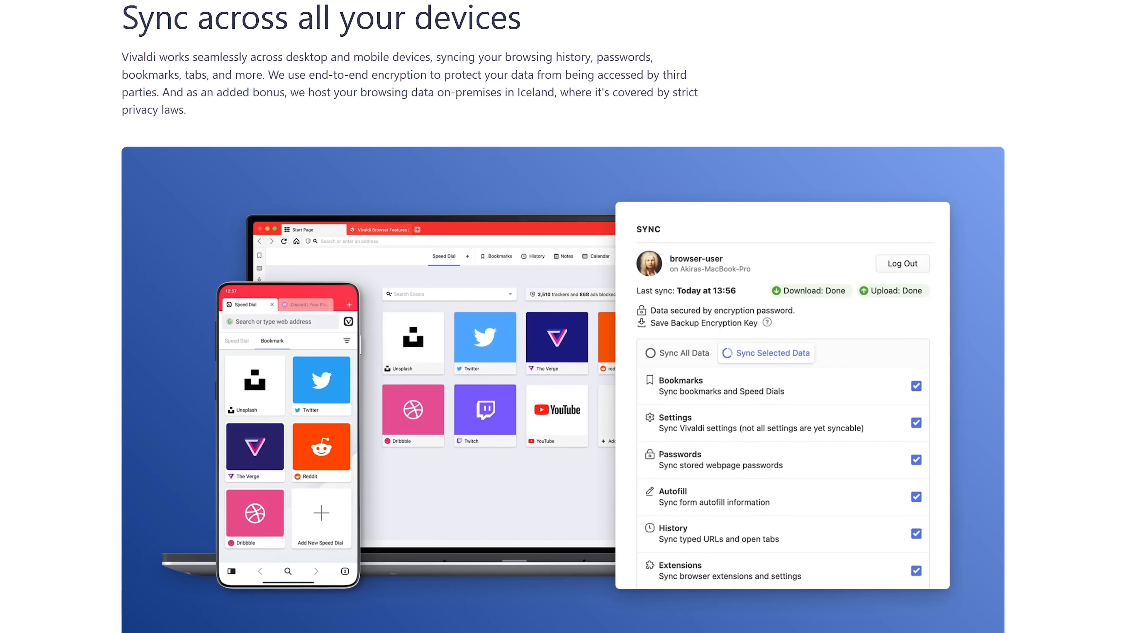
{"action": "scroll", "scroll_direction": "down", "scroll_amount": 3}
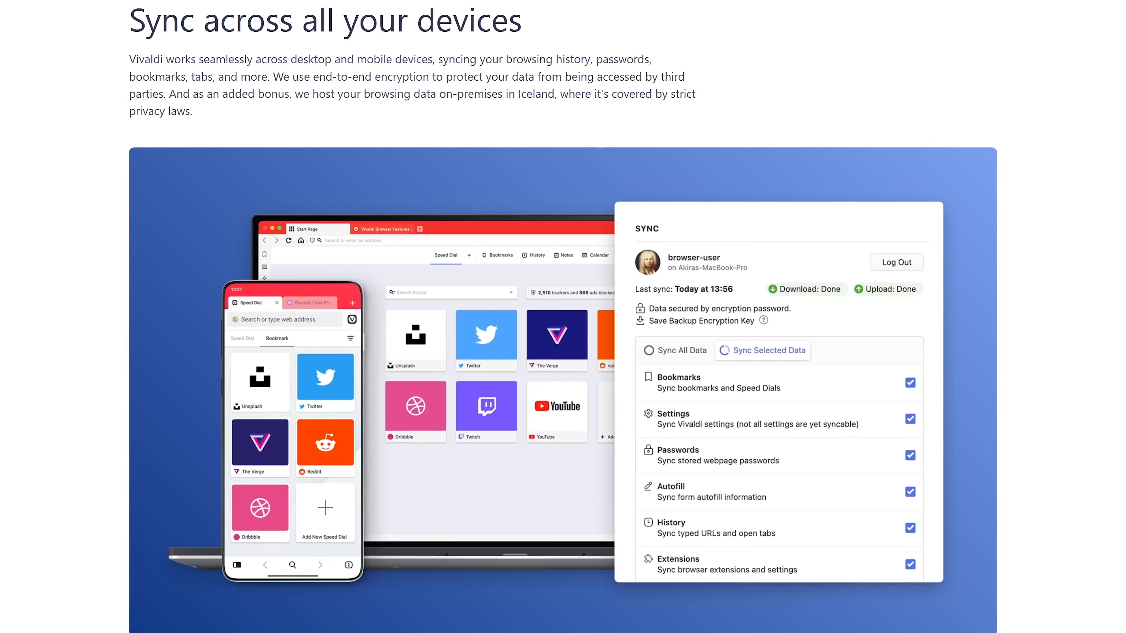
{"action": "scroll", "scroll_direction": "down", "scroll_amount": 3}
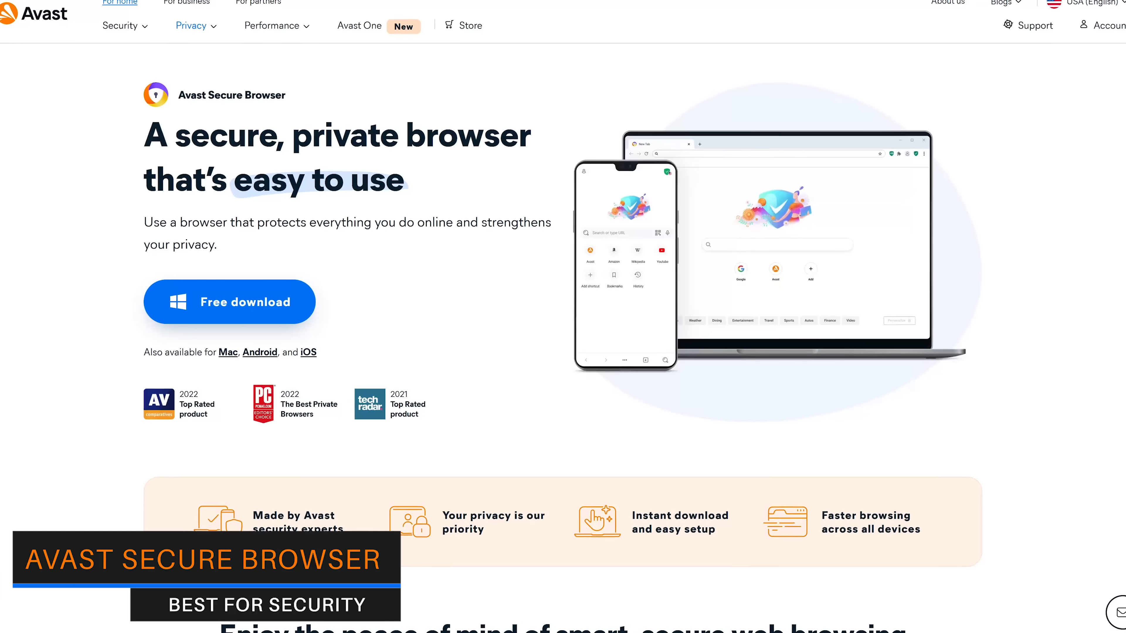
Scroll Avast Secure Browser's intro down to 'See what our secure browser can do'
{"action": "scroll", "scroll_direction": "down", "scroll_amount": 3}
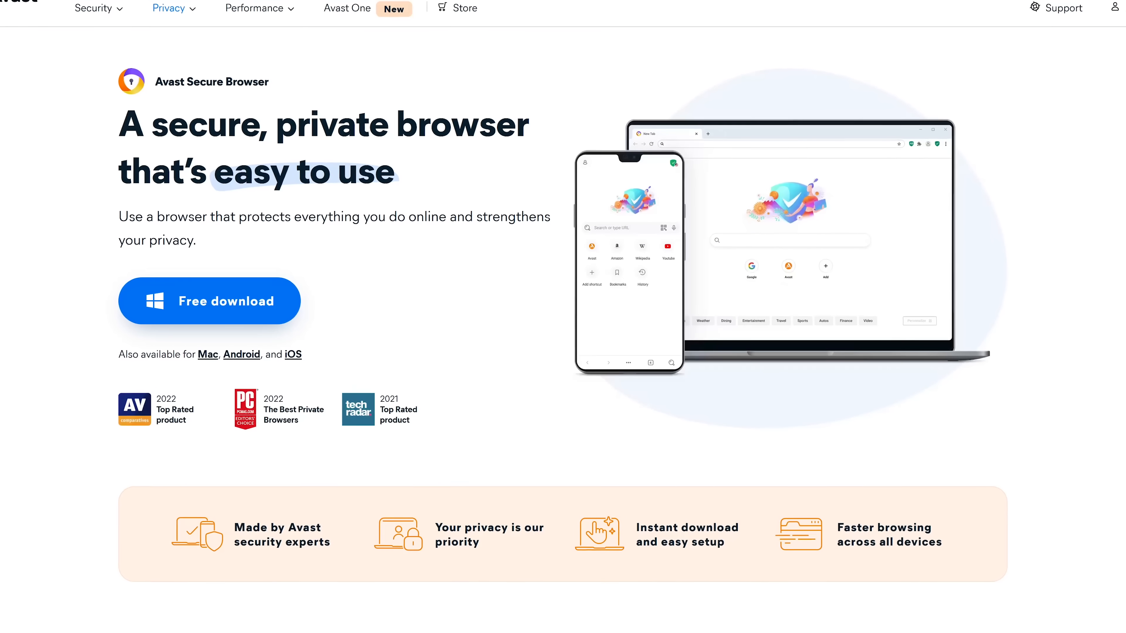
{"action": "scroll", "scroll_direction": "down", "scroll_amount": 3}
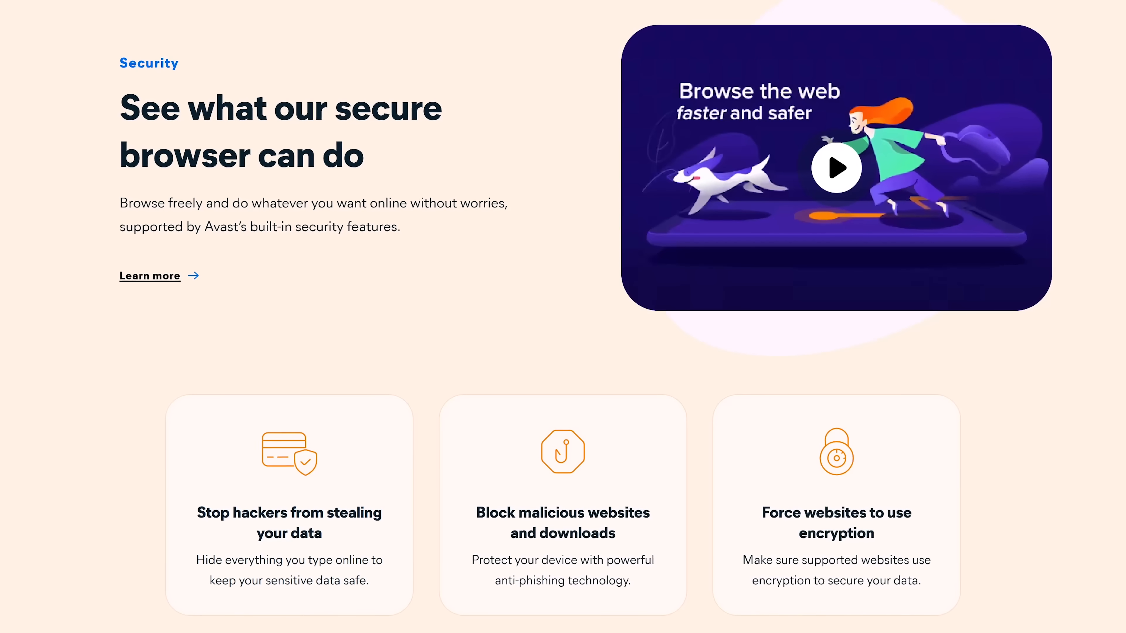
{"action": "scroll", "scroll_direction": "down", "scroll_amount": 3}
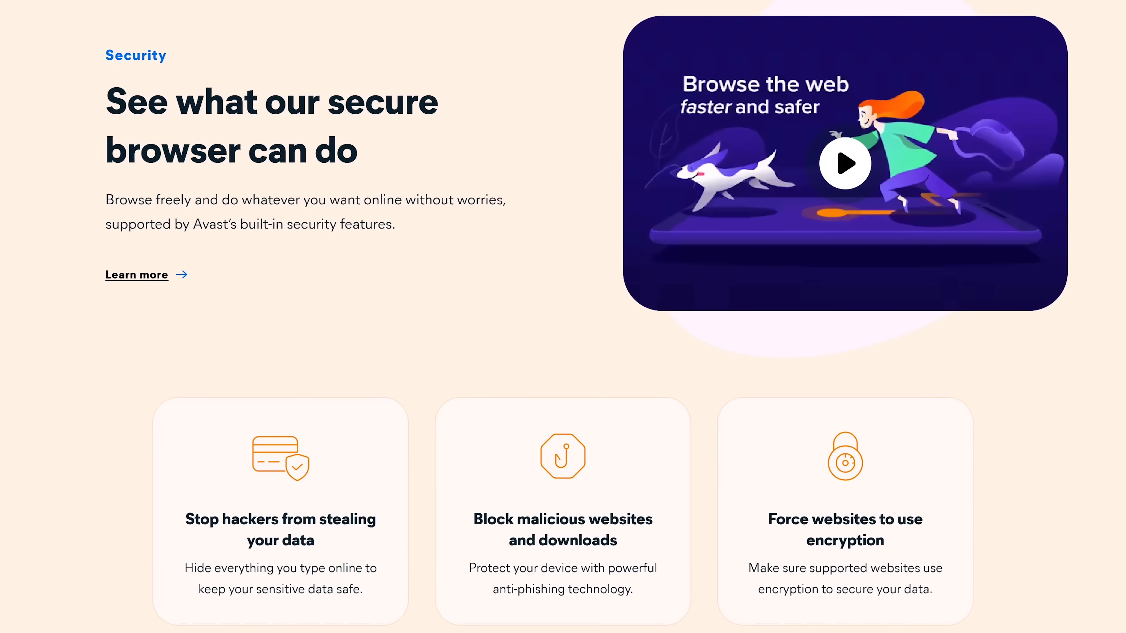
{"action": "scroll", "scroll_direction": "down", "scroll_amount": 3}
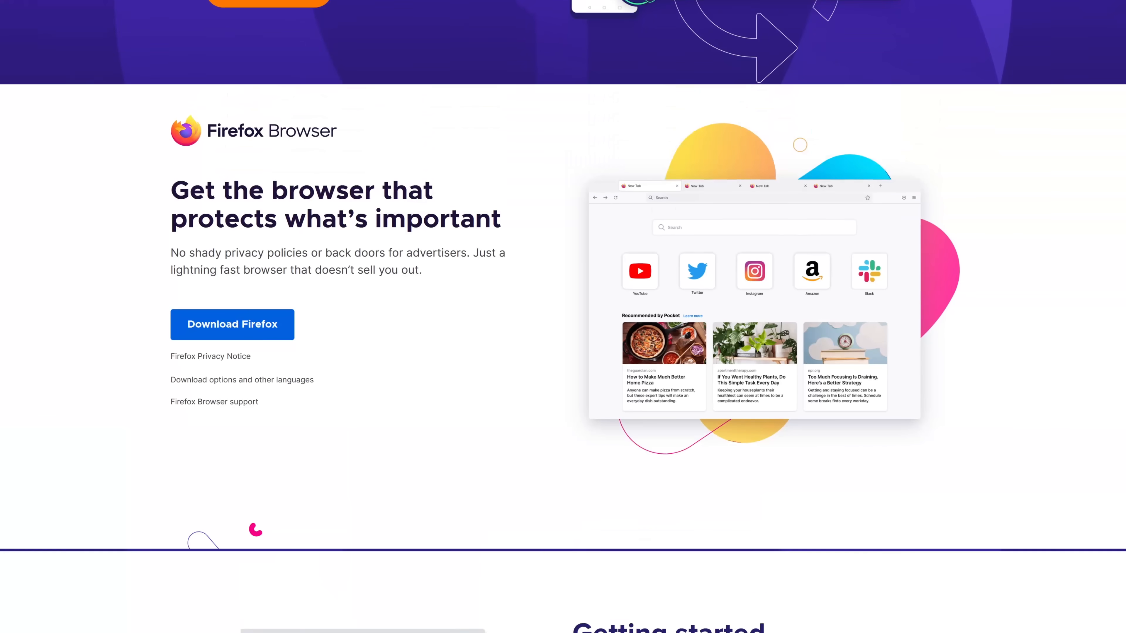
Scroll through Firefox for Desktop's 'protects what's important' hero and download offer
{"action": "scroll", "scroll_direction": "up", "scroll_amount": 3}
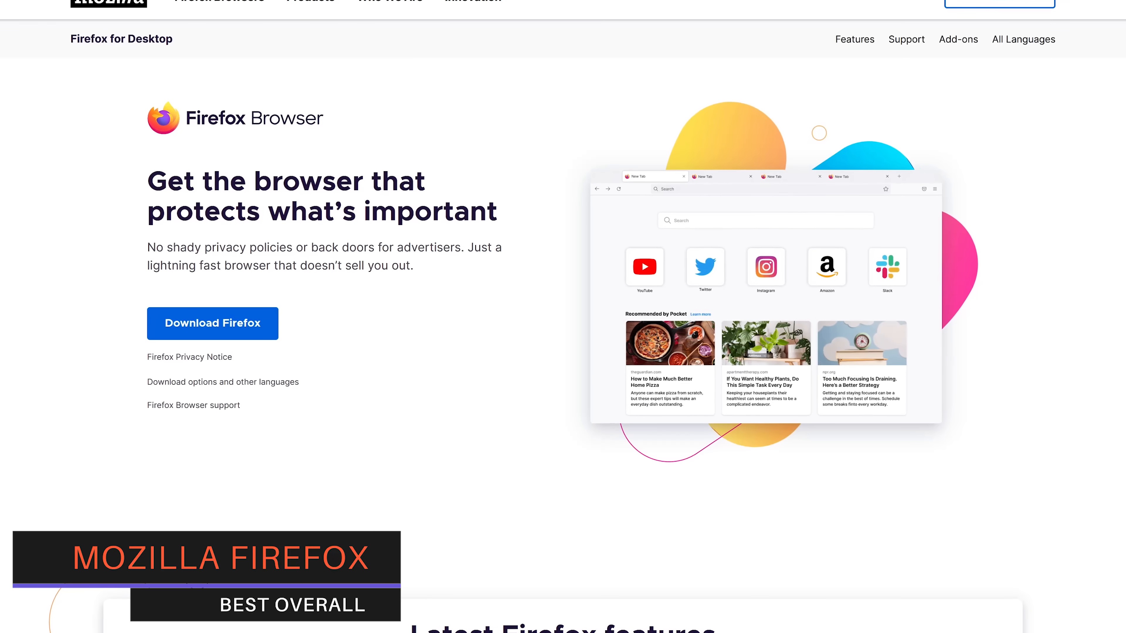
{"action": "scroll", "scroll_direction": "down", "scroll_amount": 3}
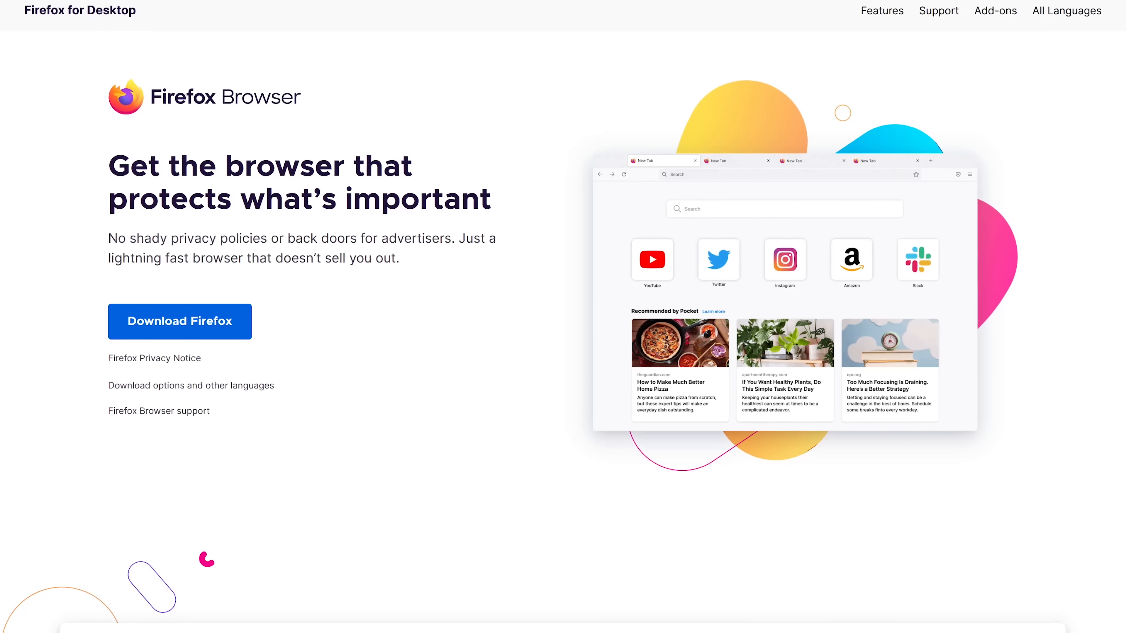
Scroll Firefox's page through the browser comparison table and 'Do it all with Firefox' list
{"action": "scroll", "scroll_direction": "down", "scroll_amount": 3}
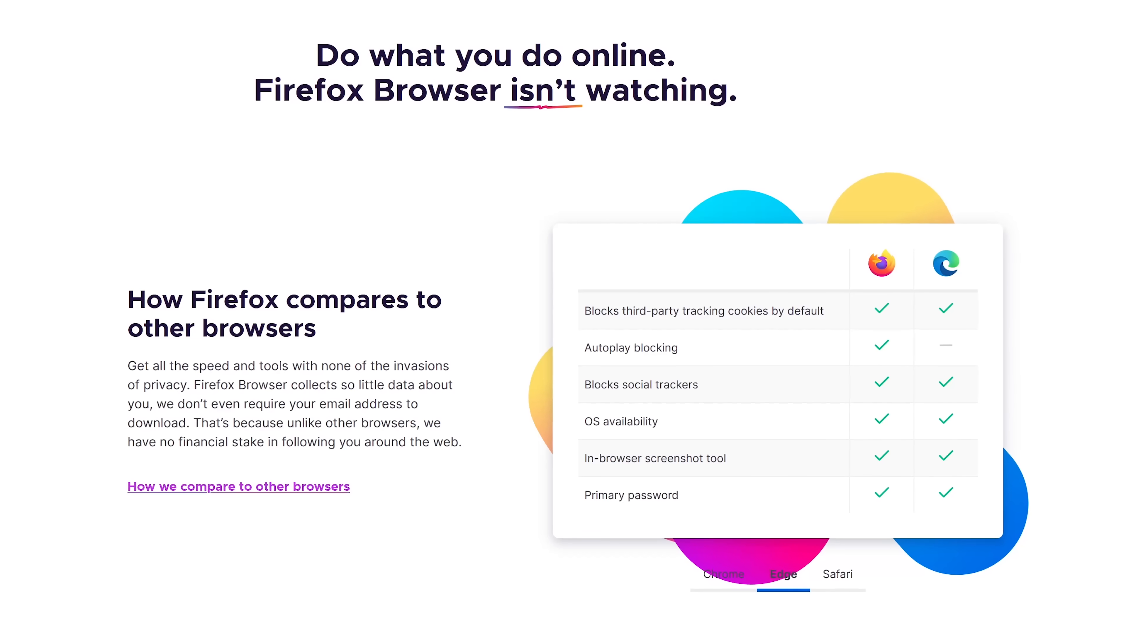
{"action": "scroll", "scroll_direction": "down", "scroll_amount": 3}
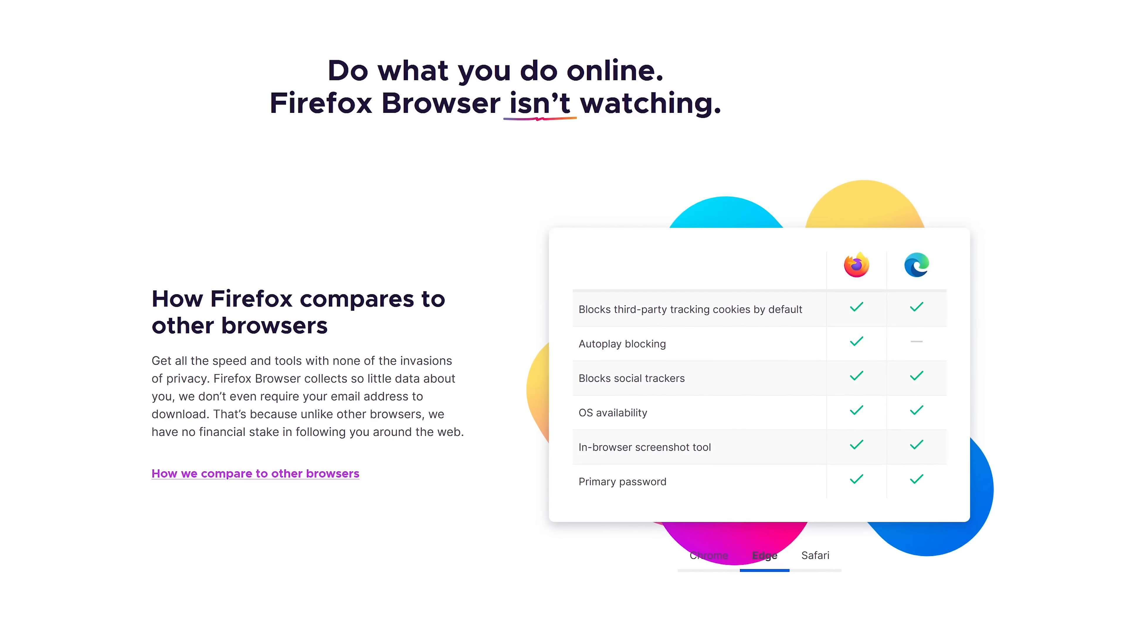
{"action": "scroll", "scroll_direction": "down", "scroll_amount": 3}
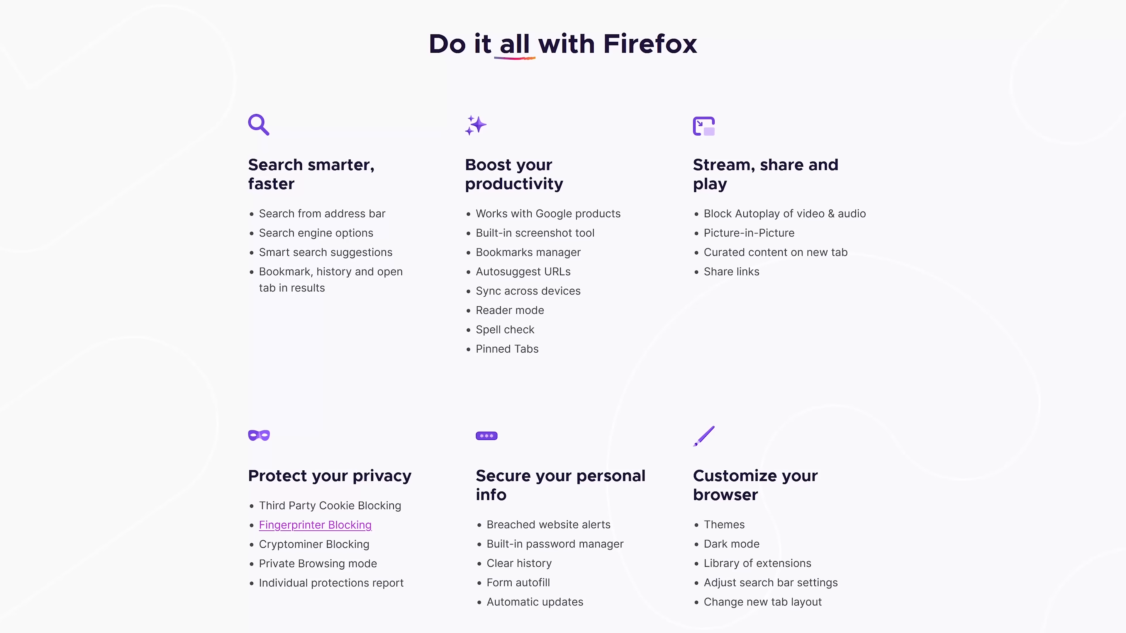
{"action": "scroll", "scroll_direction": "up", "scroll_amount": 3}
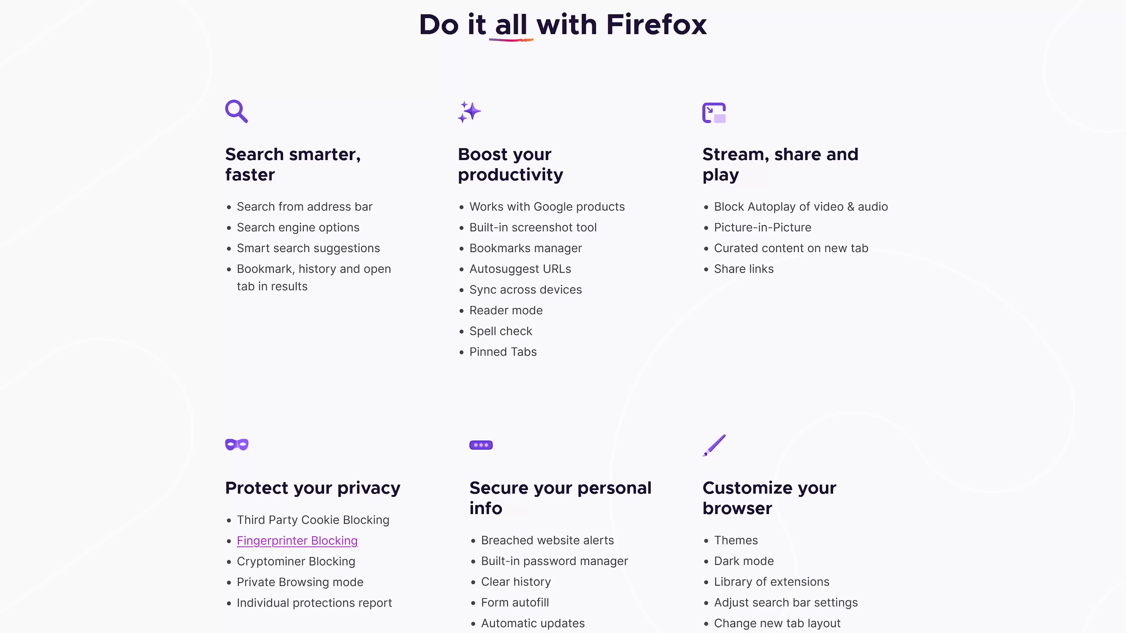
{"action": "scroll", "scroll_direction": "up", "scroll_amount": 3}
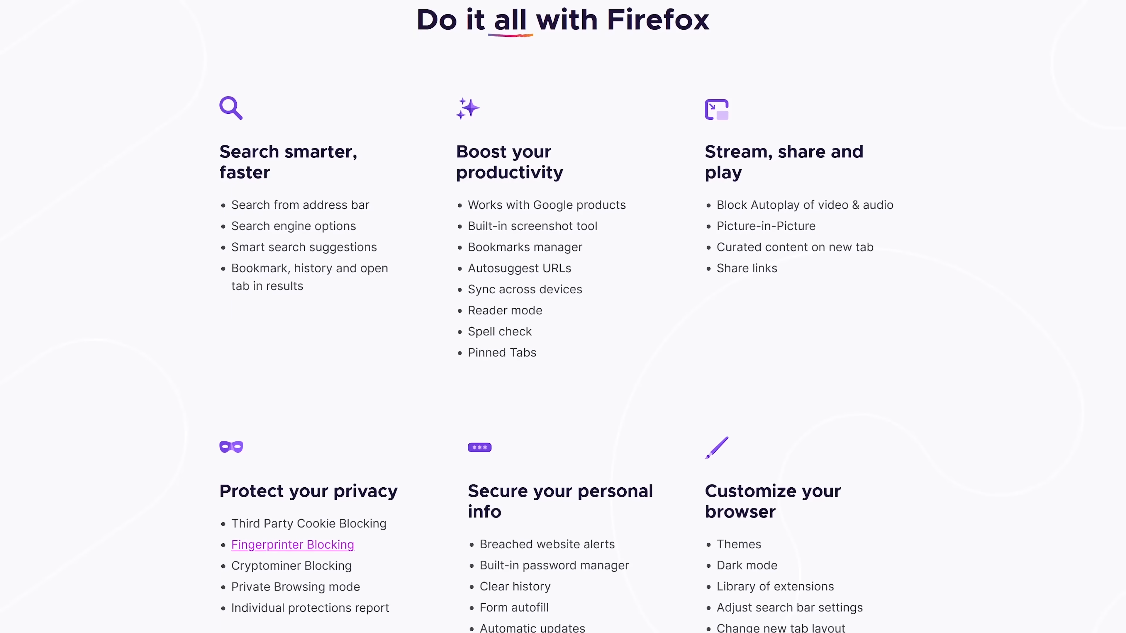
{"action": "scroll", "scroll_direction": "down", "scroll_amount": 3}
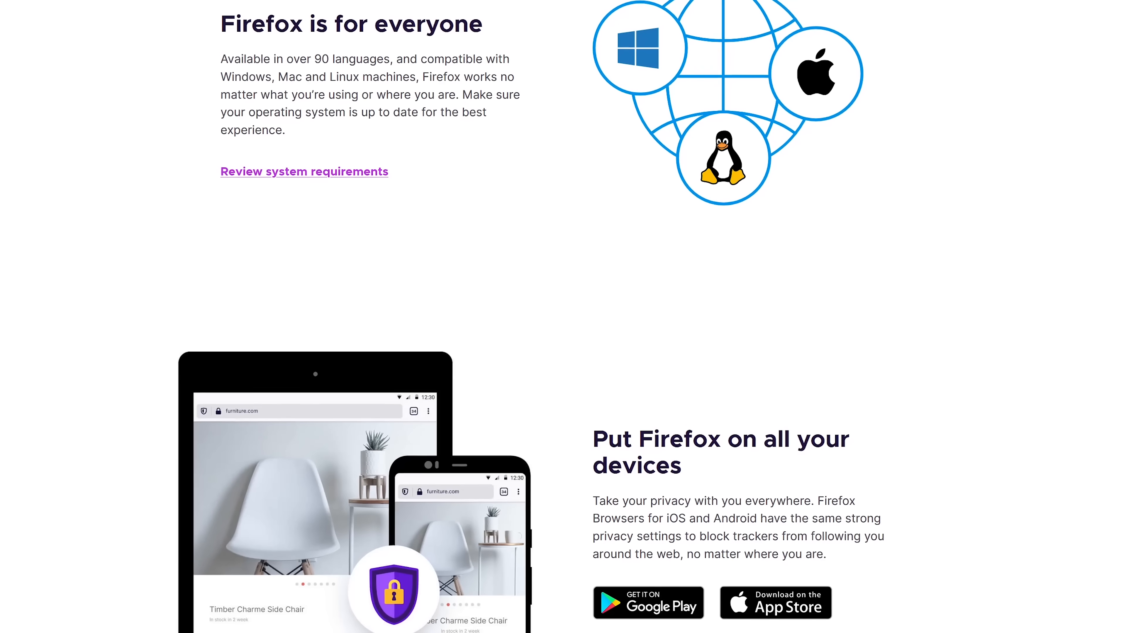
Scroll down to 'Firefox is for everyone' and 'Put Firefox on all your devices' with app store links
{"action": "scroll", "scroll_direction": "down", "scroll_amount": 3}
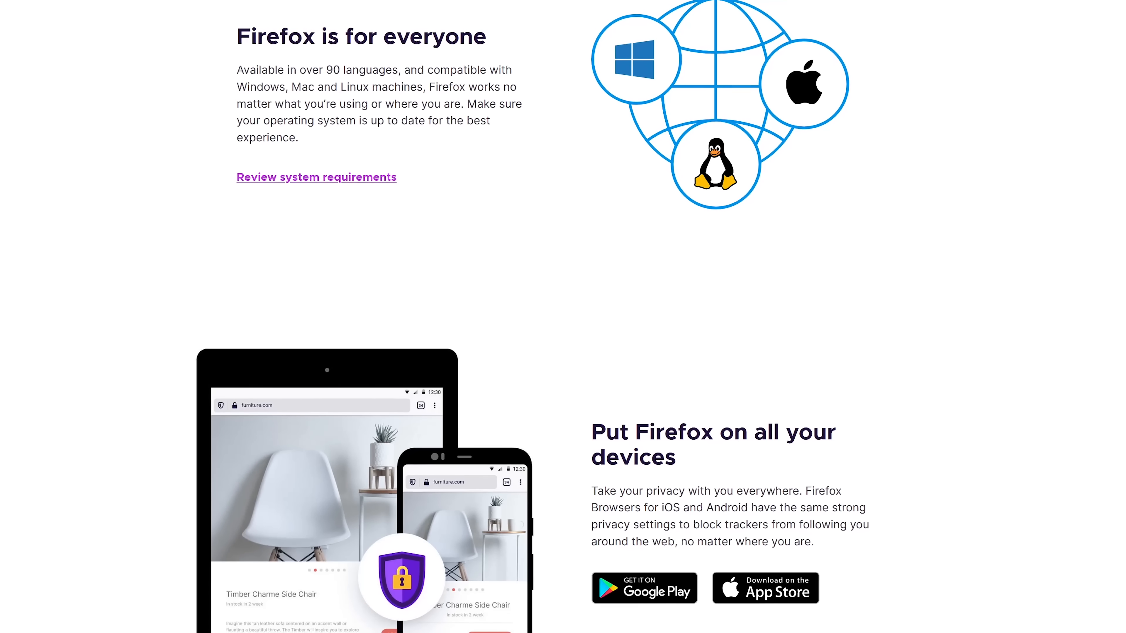
{"action": "scroll", "scroll_direction": "down", "scroll_amount": 3}
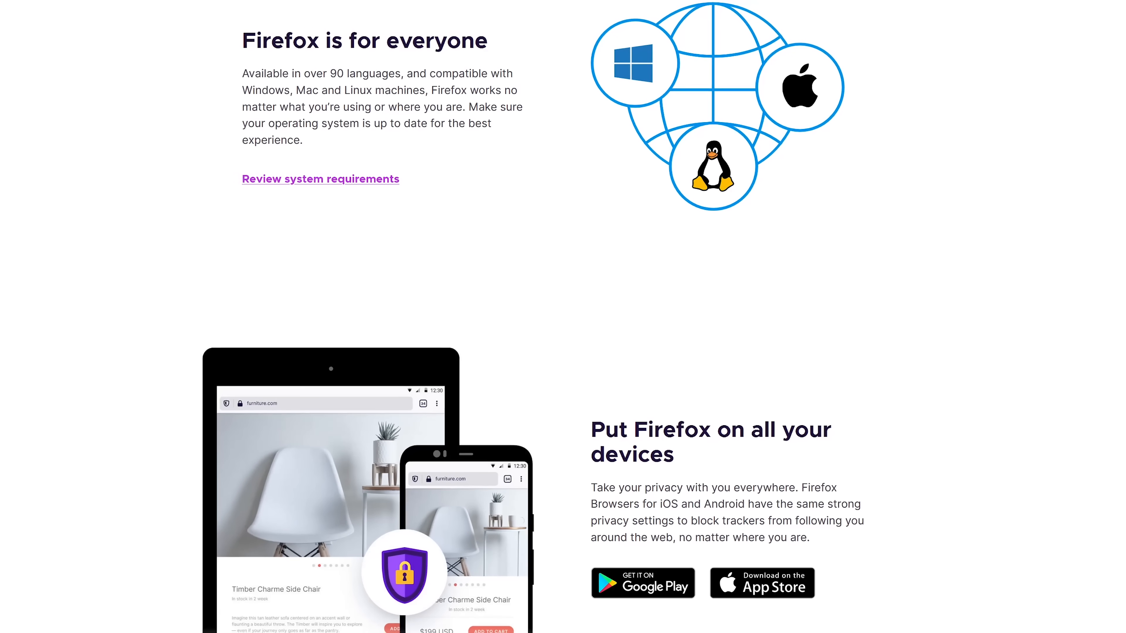
{"action": "scroll", "scroll_direction": "down", "scroll_amount": 3}
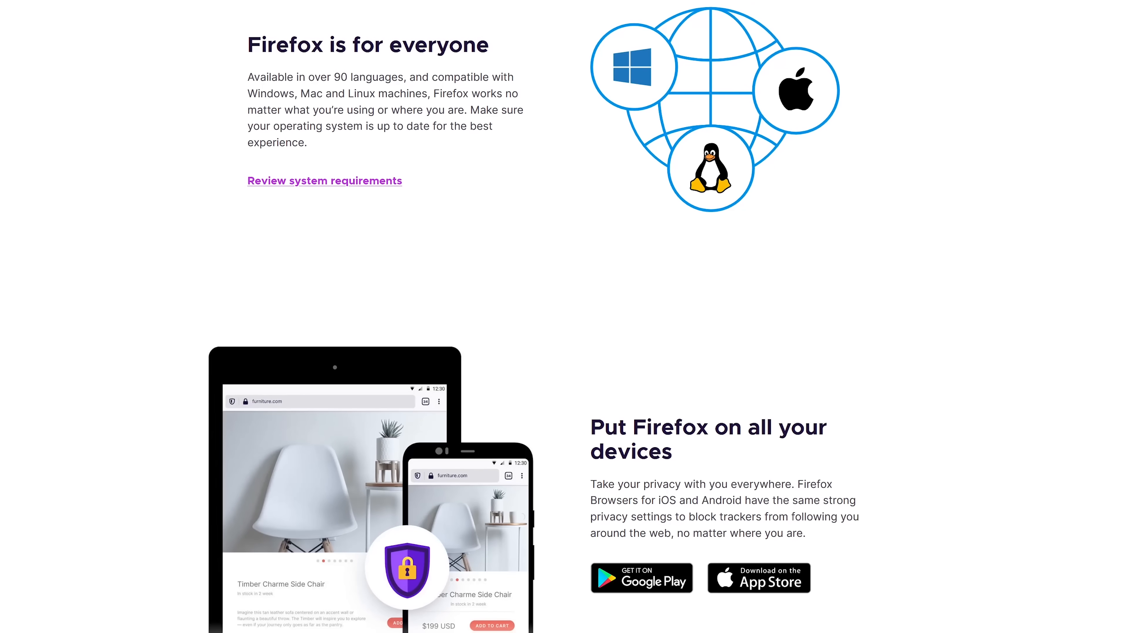